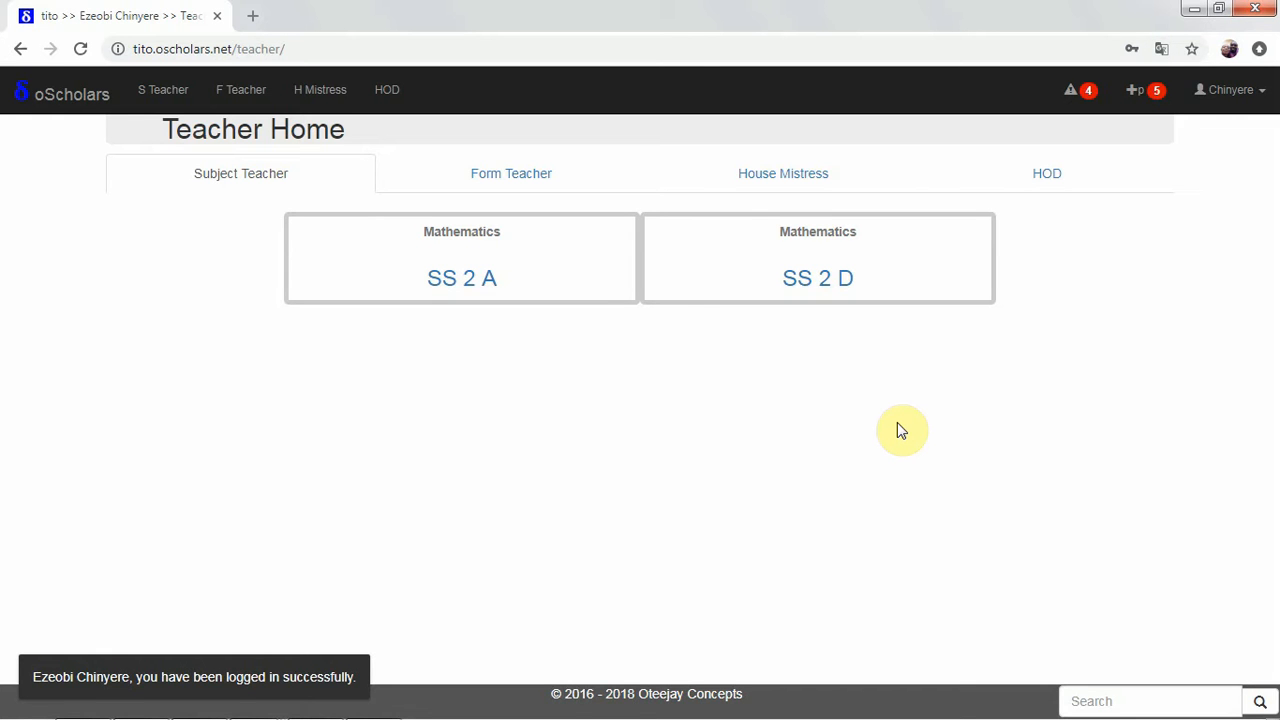
Enter "chi" in the footer Search box to begin a site-wide search.
{"action": "left_click", "coordinate": [1260, 700]}
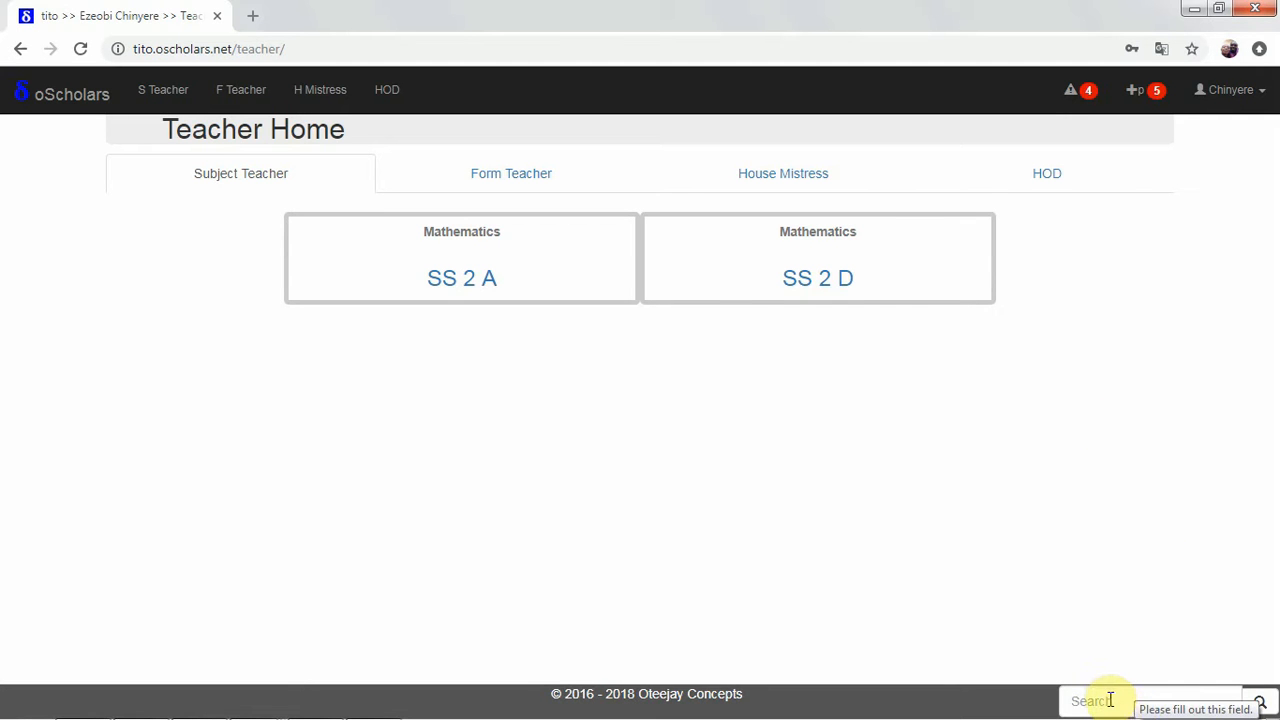
{"action": "left_click", "coordinate": [1150, 700]}
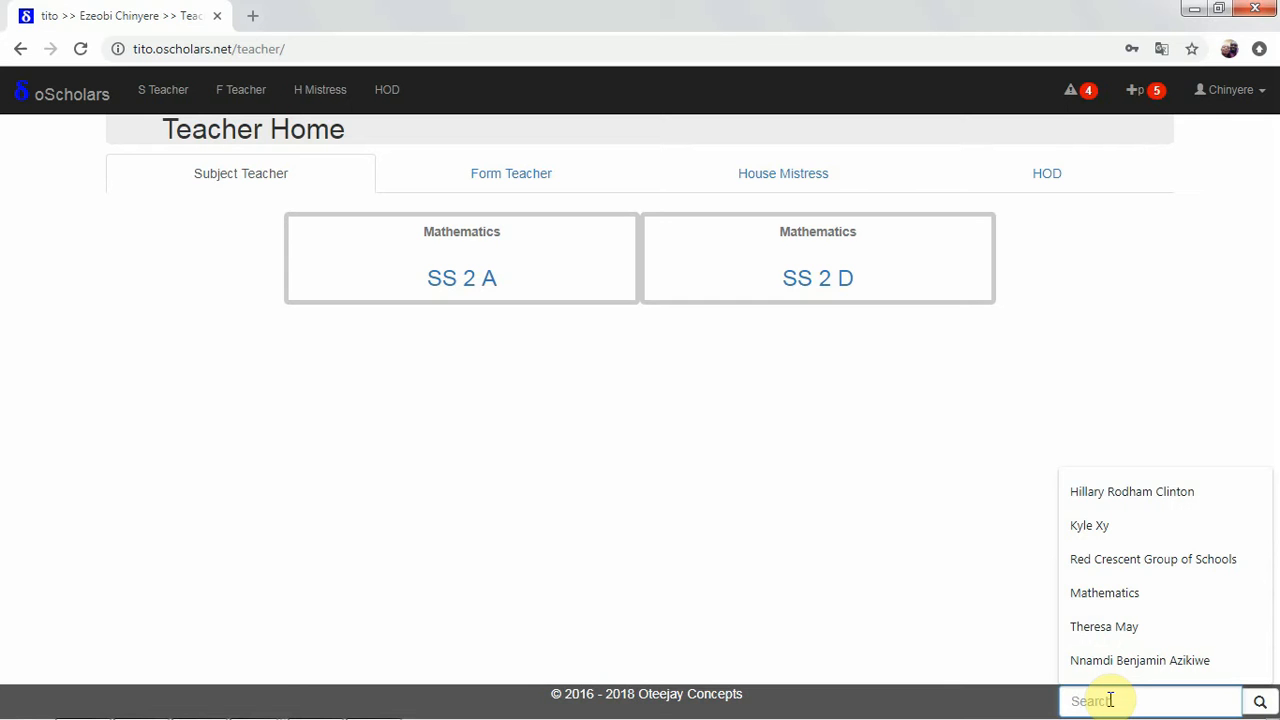
{"action": "type", "text": "c"}
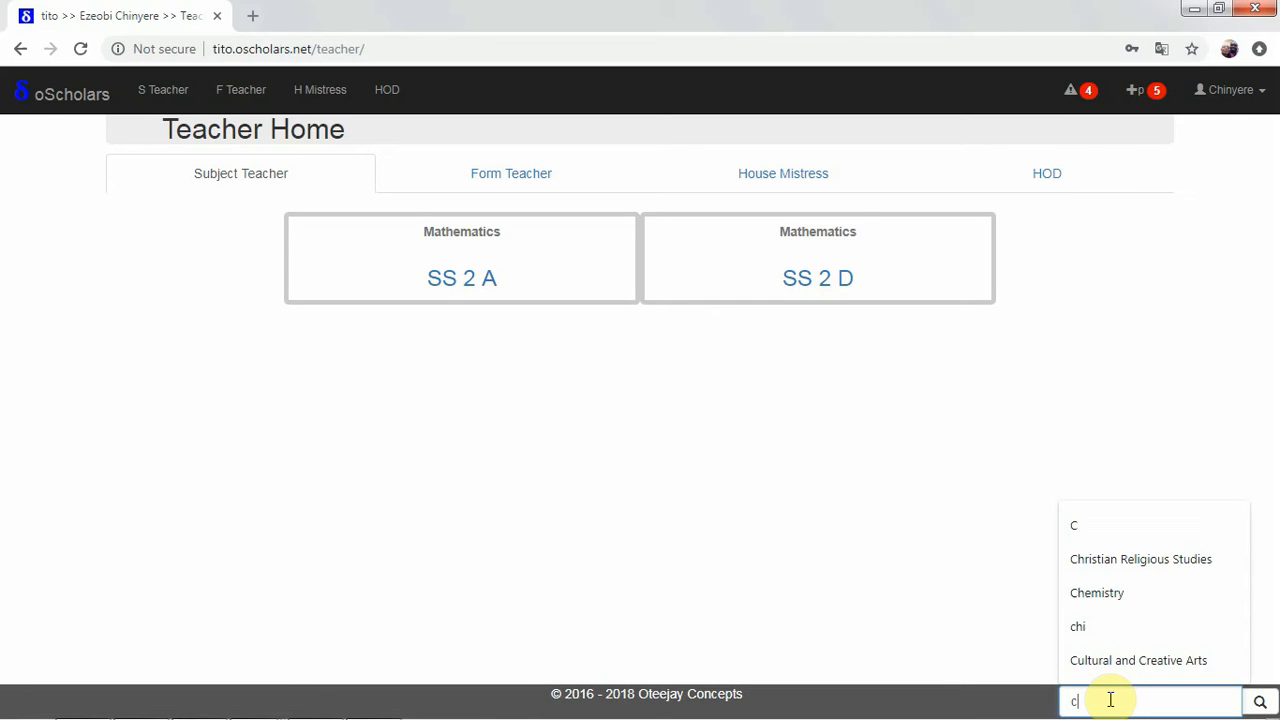
{"action": "type", "text": "hi"}
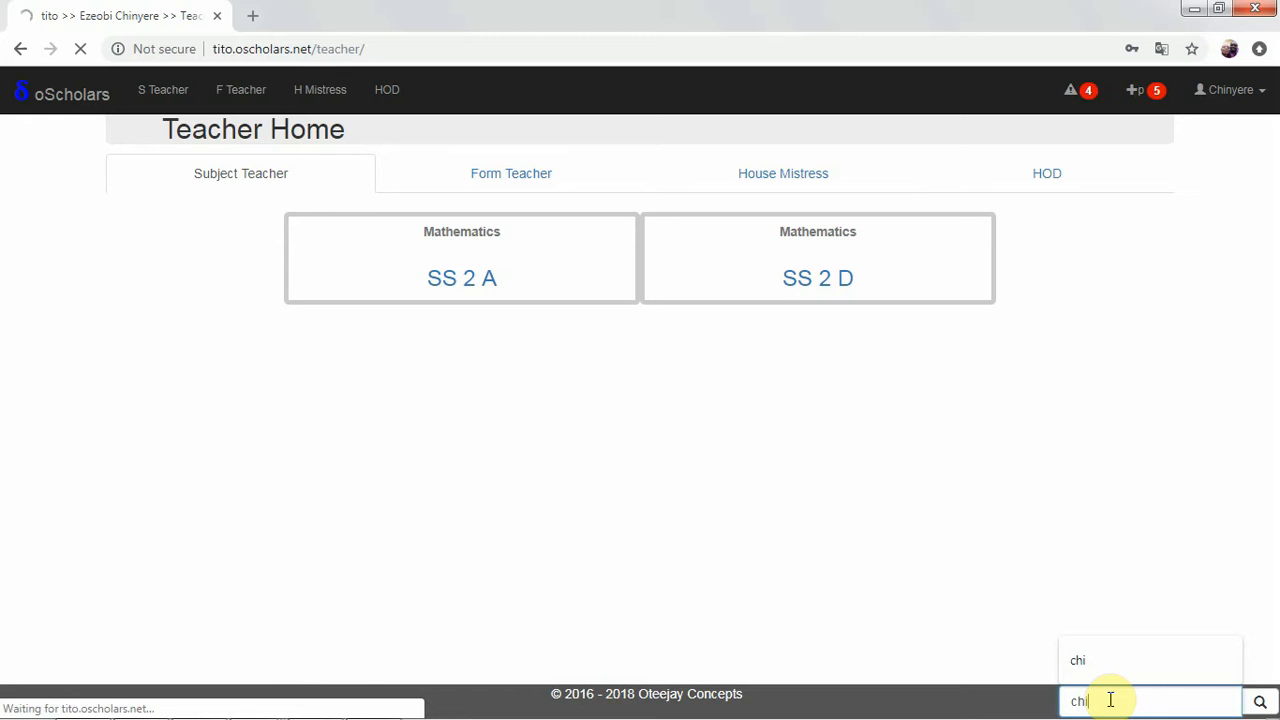
Run the "chi" search, listing three 2014/2015 Third Term students on the Students tab.
{"action": "left_click", "coordinate": [1260, 700]}
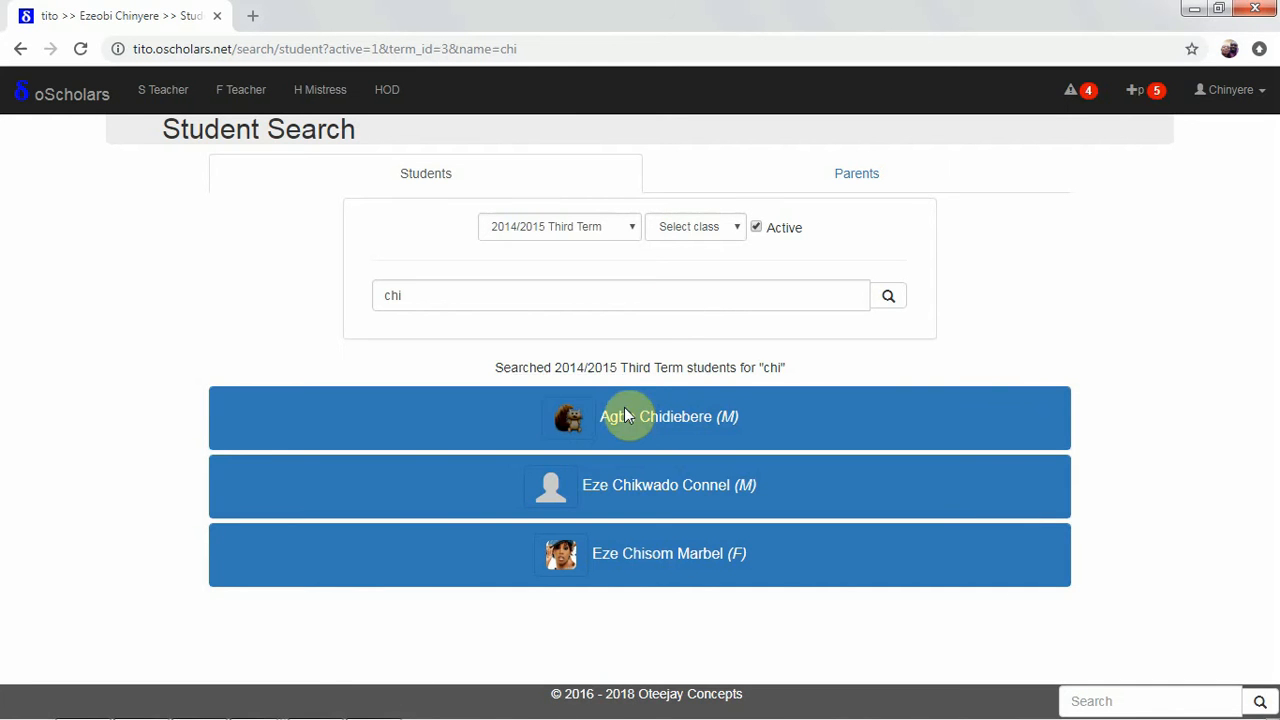
{"action": "mouse_move", "coordinate": [408, 260]}
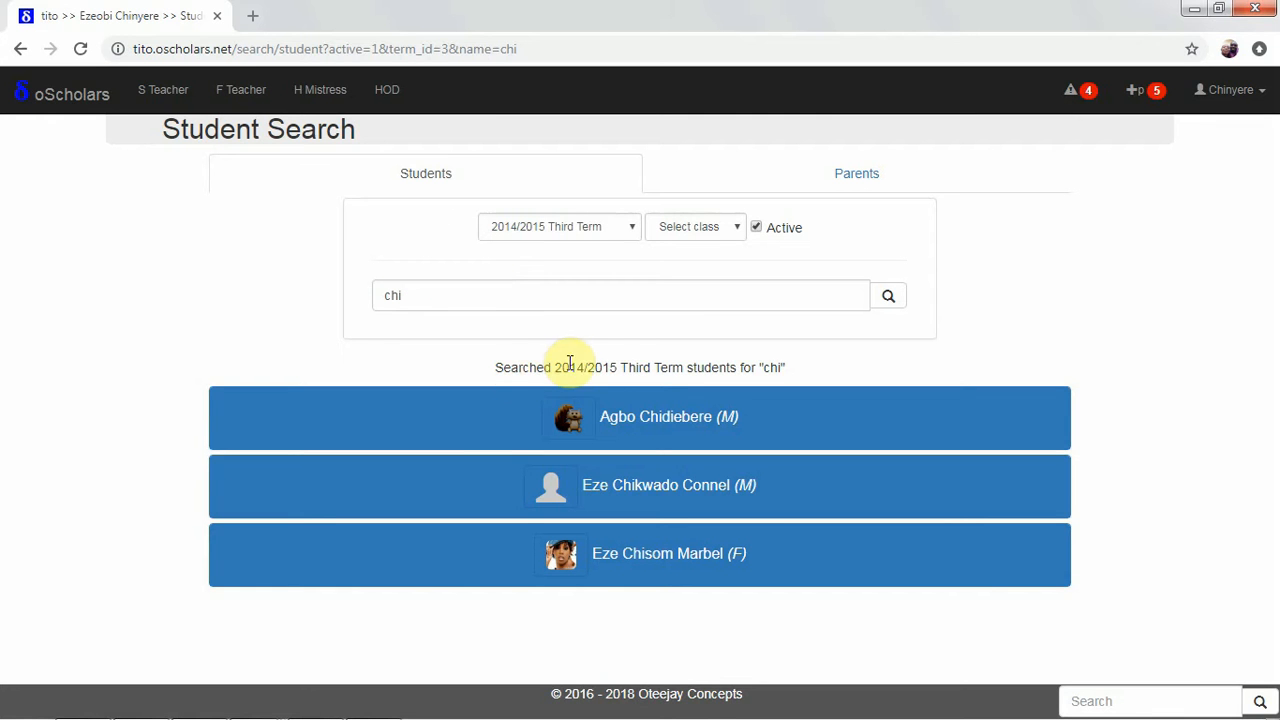
{"action": "mouse_move", "coordinate": [750, 388]}
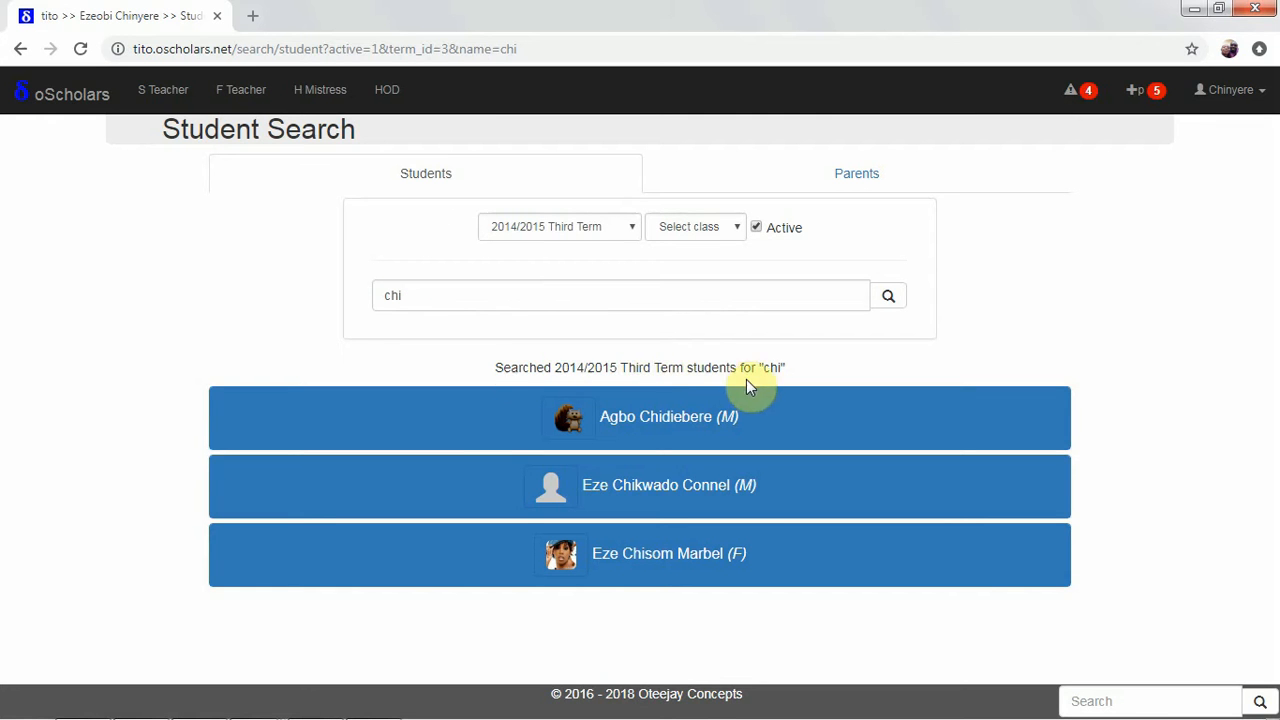
{"action": "mouse_move", "coordinate": [824, 382]}
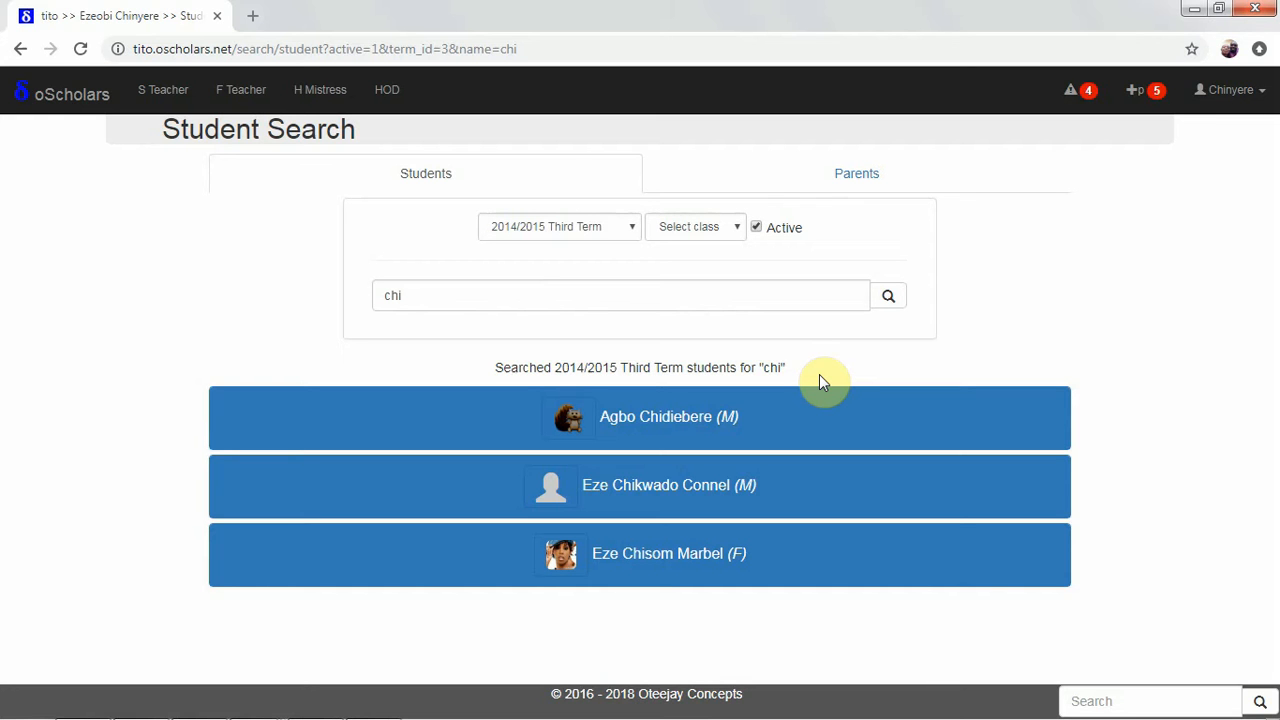
{"action": "mouse_move", "coordinate": [578, 368]}
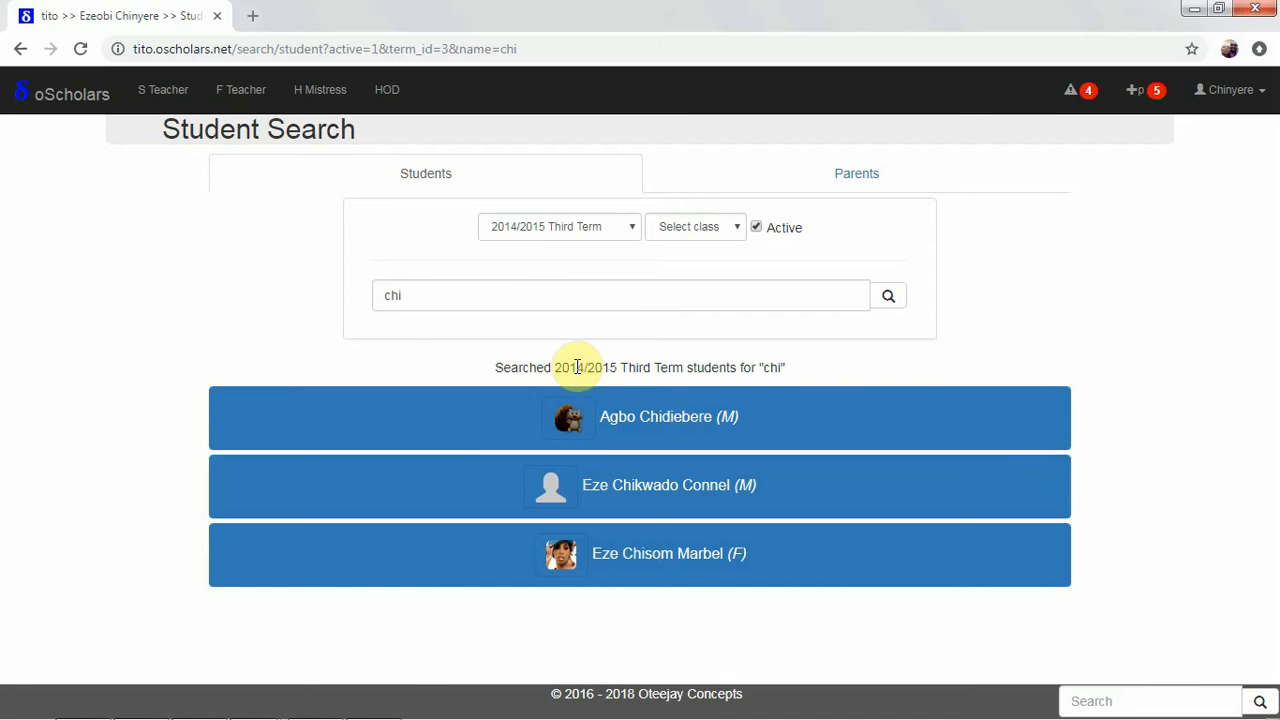
{"action": "mouse_move", "coordinate": [620, 364]}
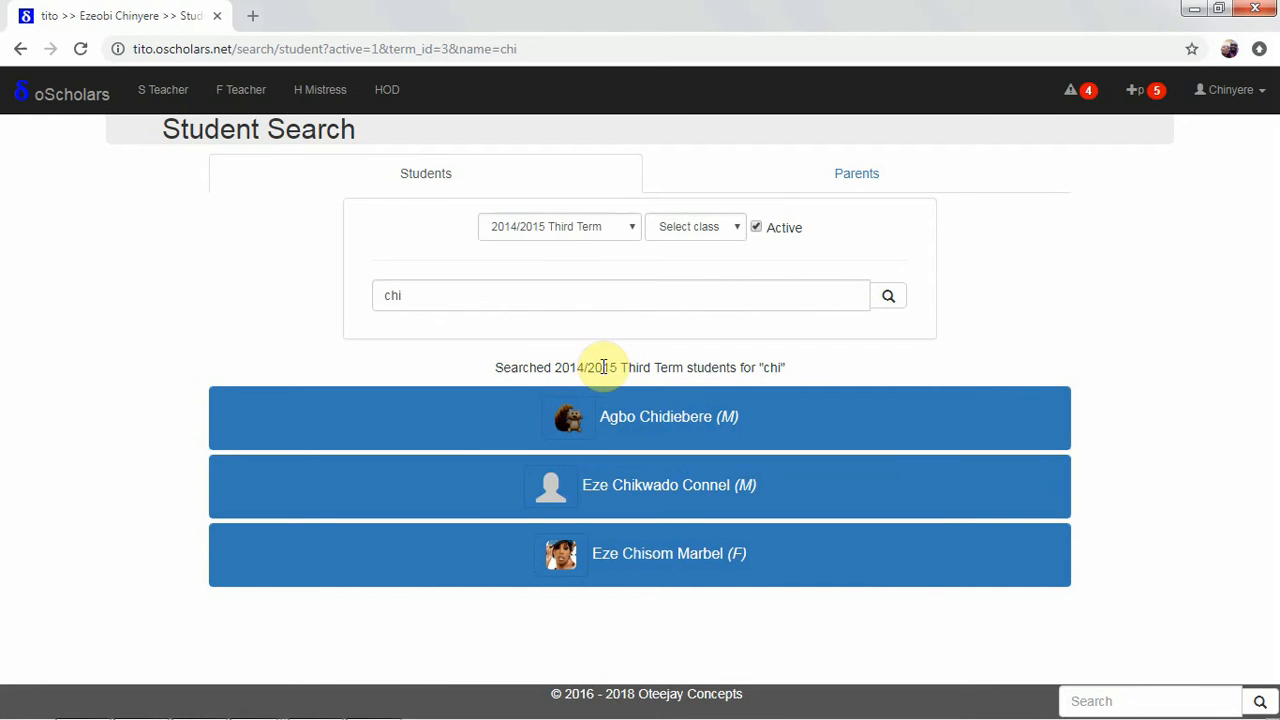
{"action": "mouse_move", "coordinate": [564, 374]}
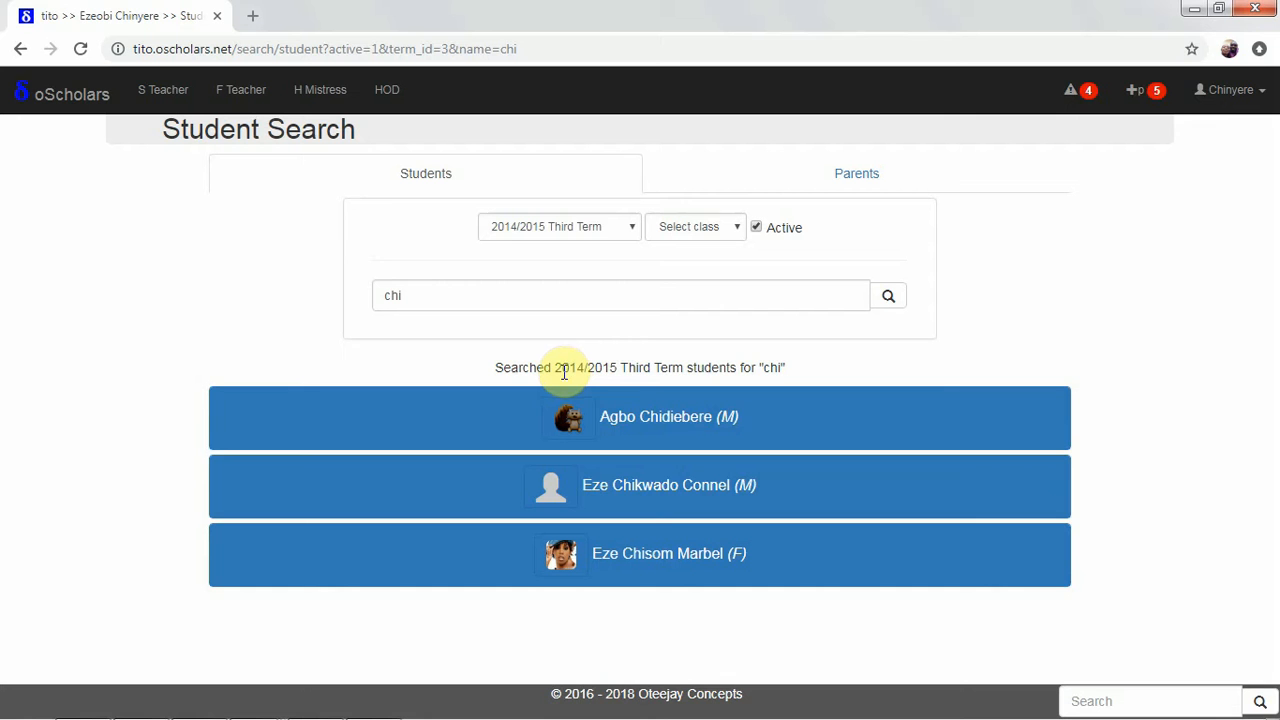
{"action": "mouse_move", "coordinate": [640, 374]}
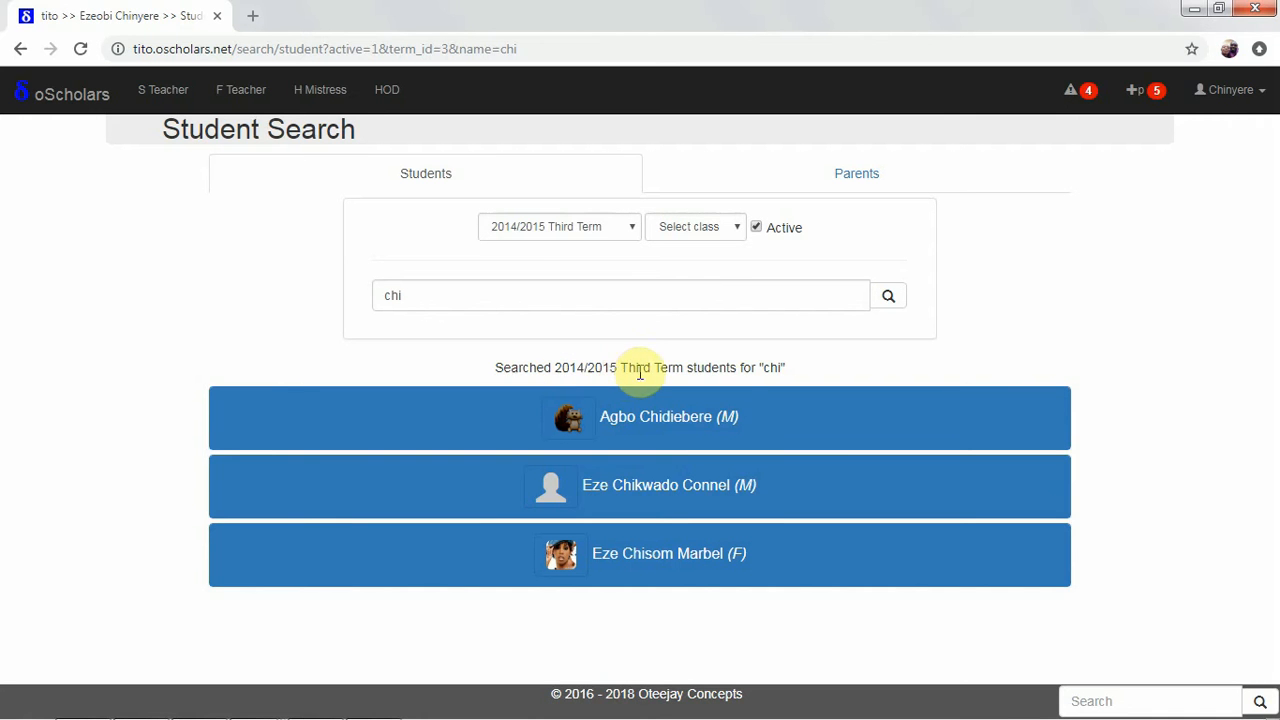
{"action": "left_click", "coordinate": [640, 418]}
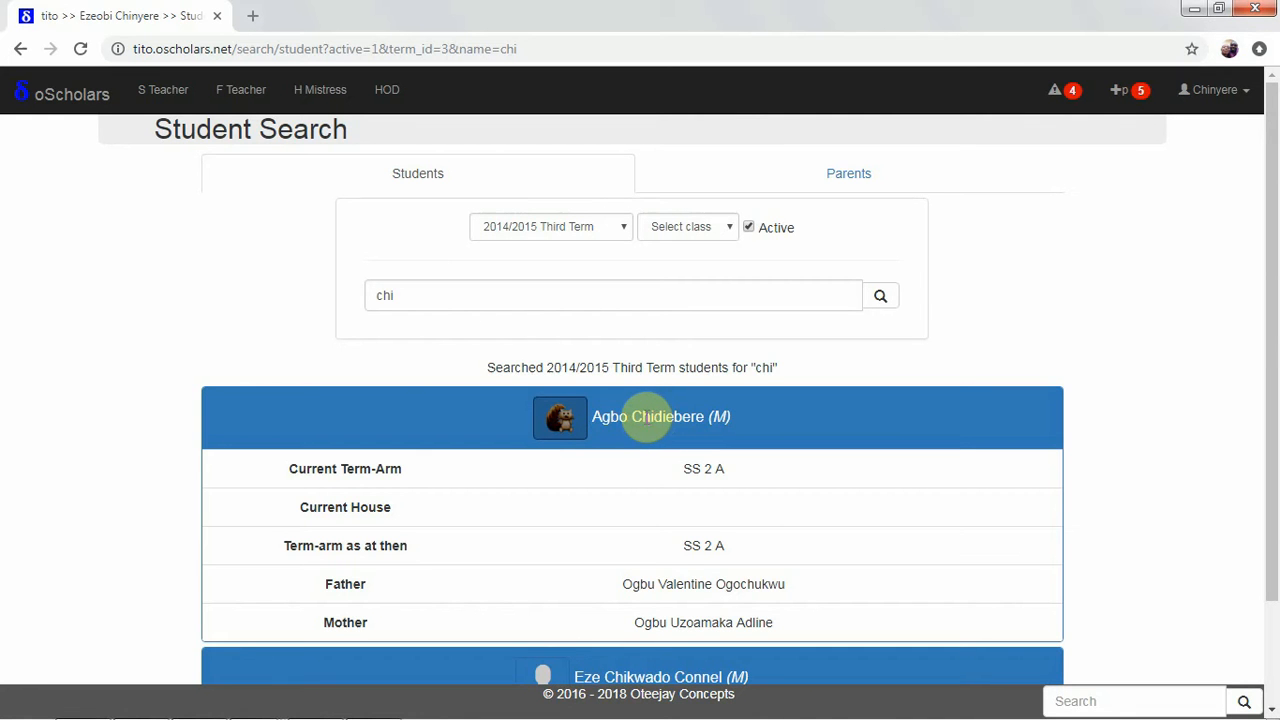
{"action": "mouse_move", "coordinate": [350, 482]}
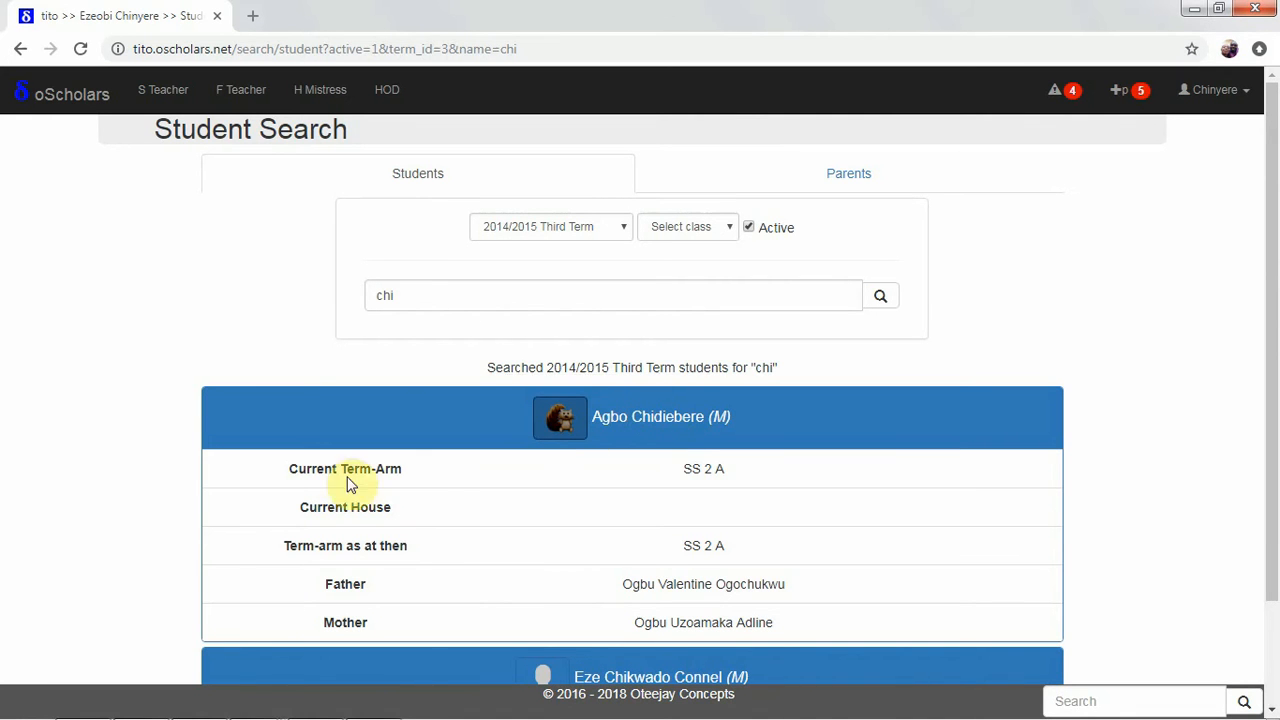
{"action": "mouse_move", "coordinate": [688, 472]}
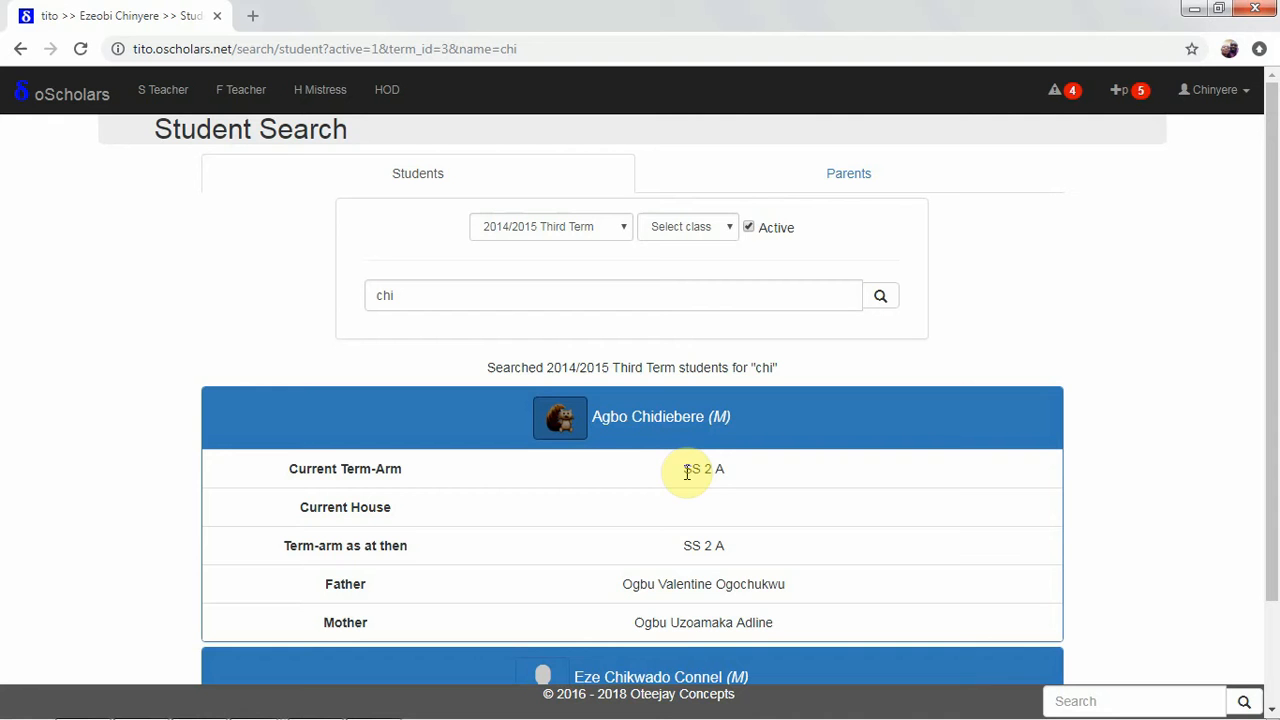
{"action": "mouse_move", "coordinate": [700, 470]}
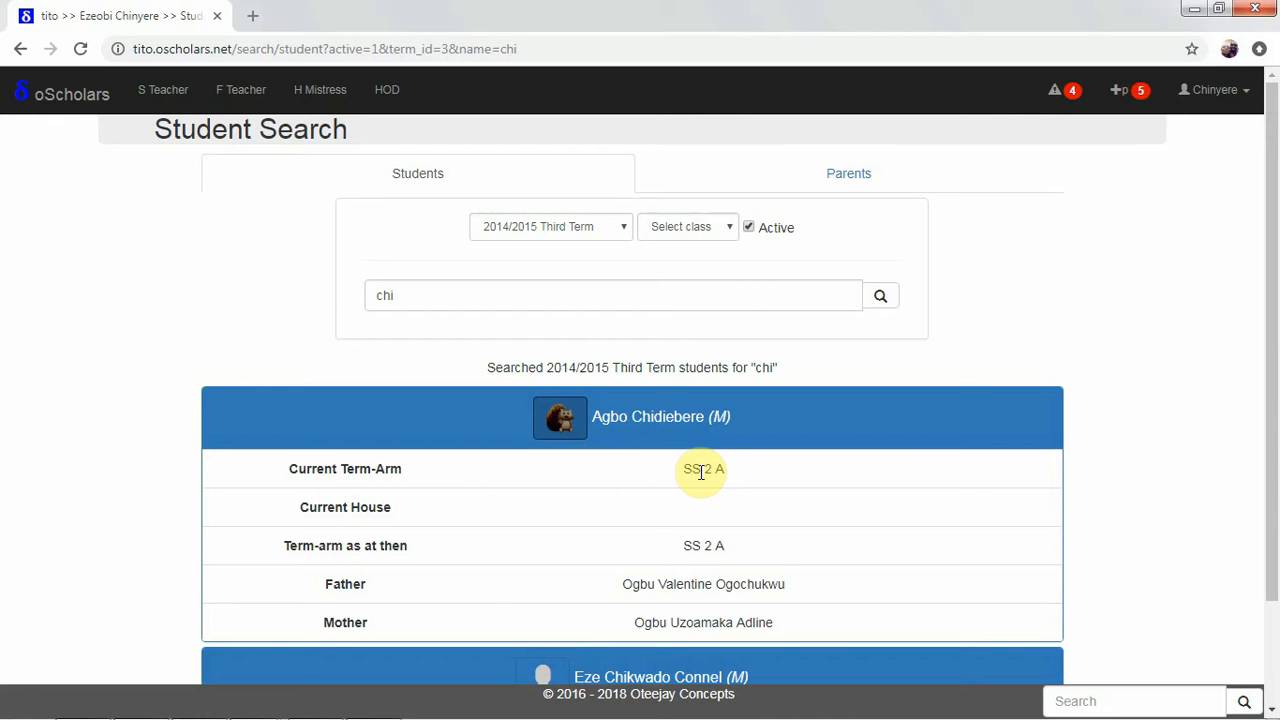
{"action": "mouse_move", "coordinate": [520, 504]}
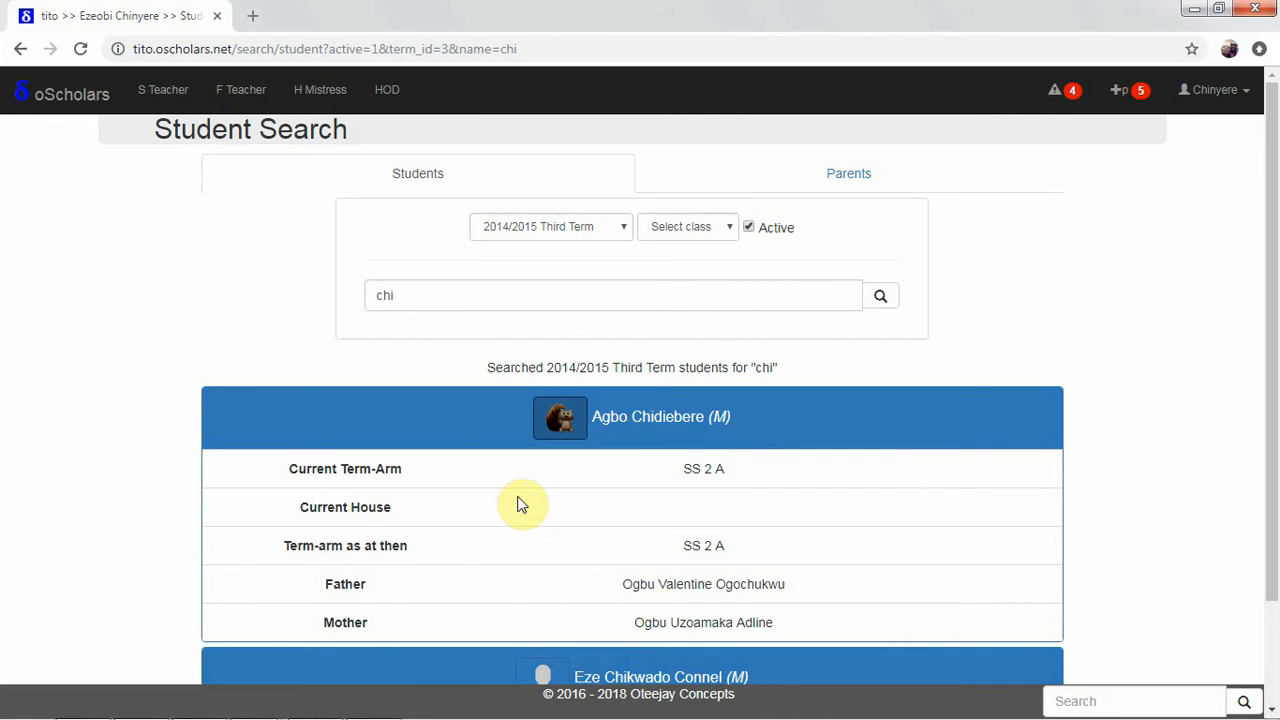
{"action": "mouse_move", "coordinate": [384, 544]}
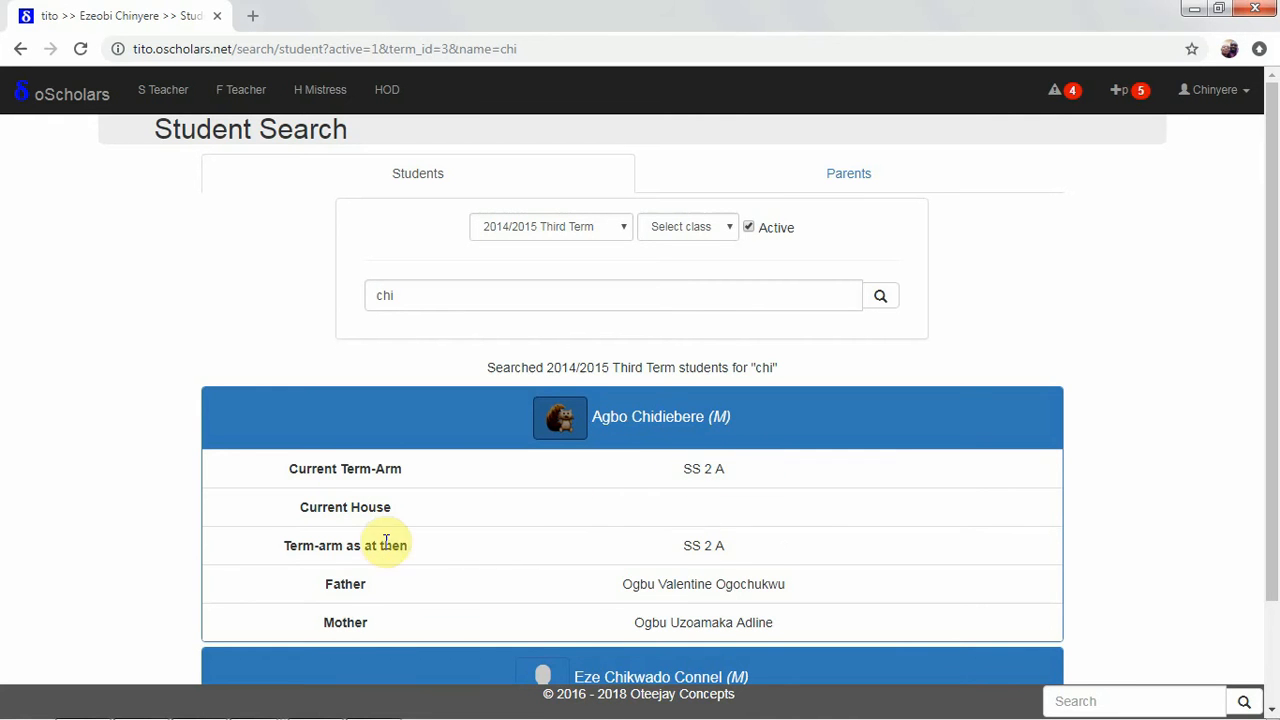
{"action": "mouse_move", "coordinate": [770, 548]}
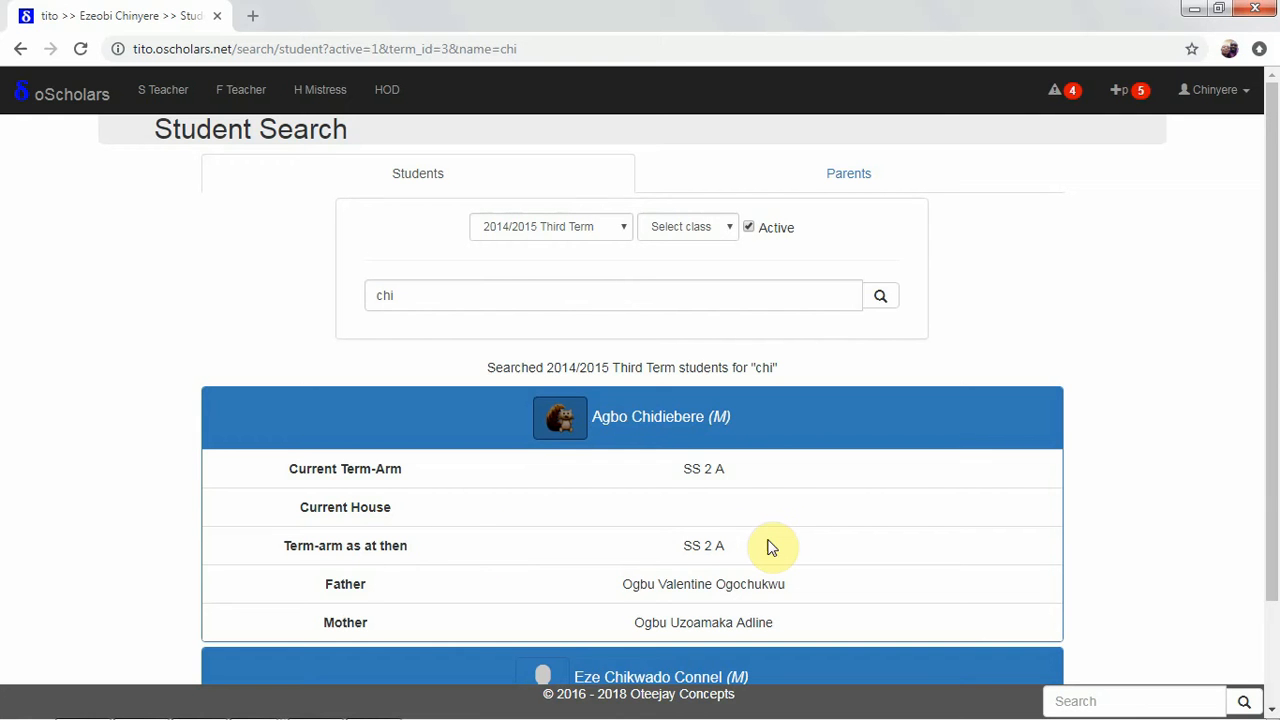
{"action": "mouse_move", "coordinate": [584, 368]}
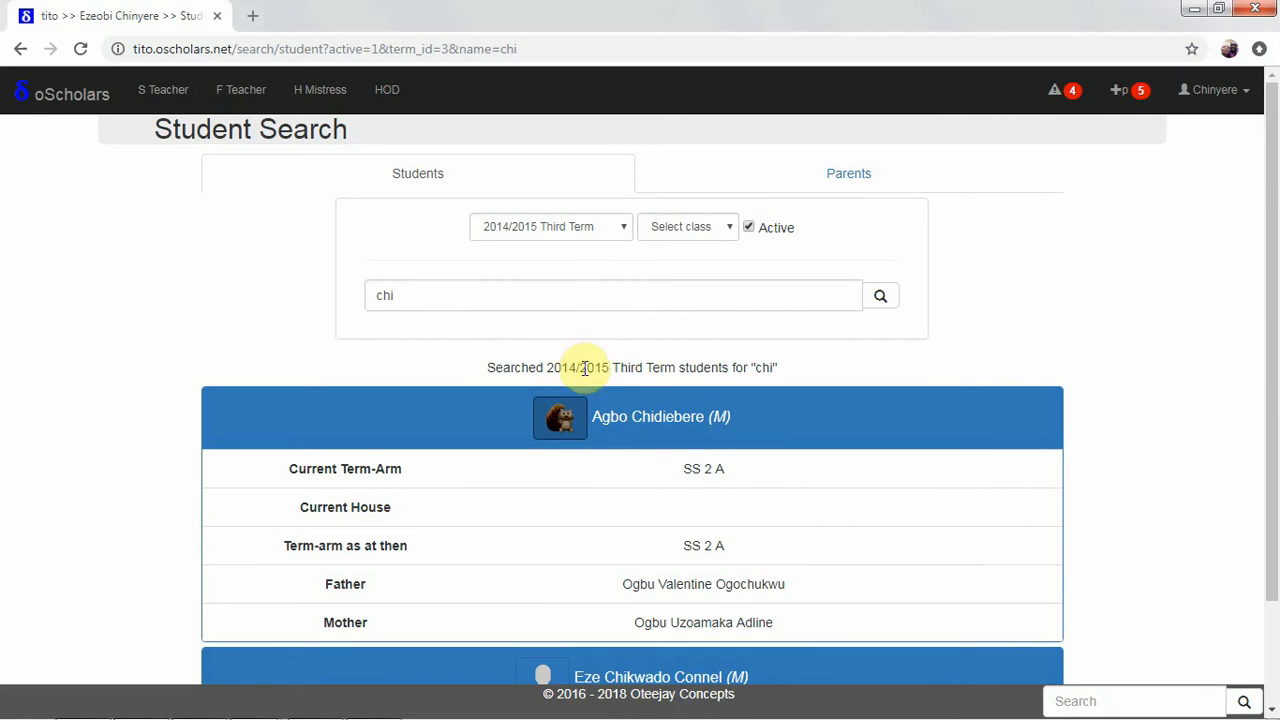
{"action": "mouse_move", "coordinate": [692, 584]}
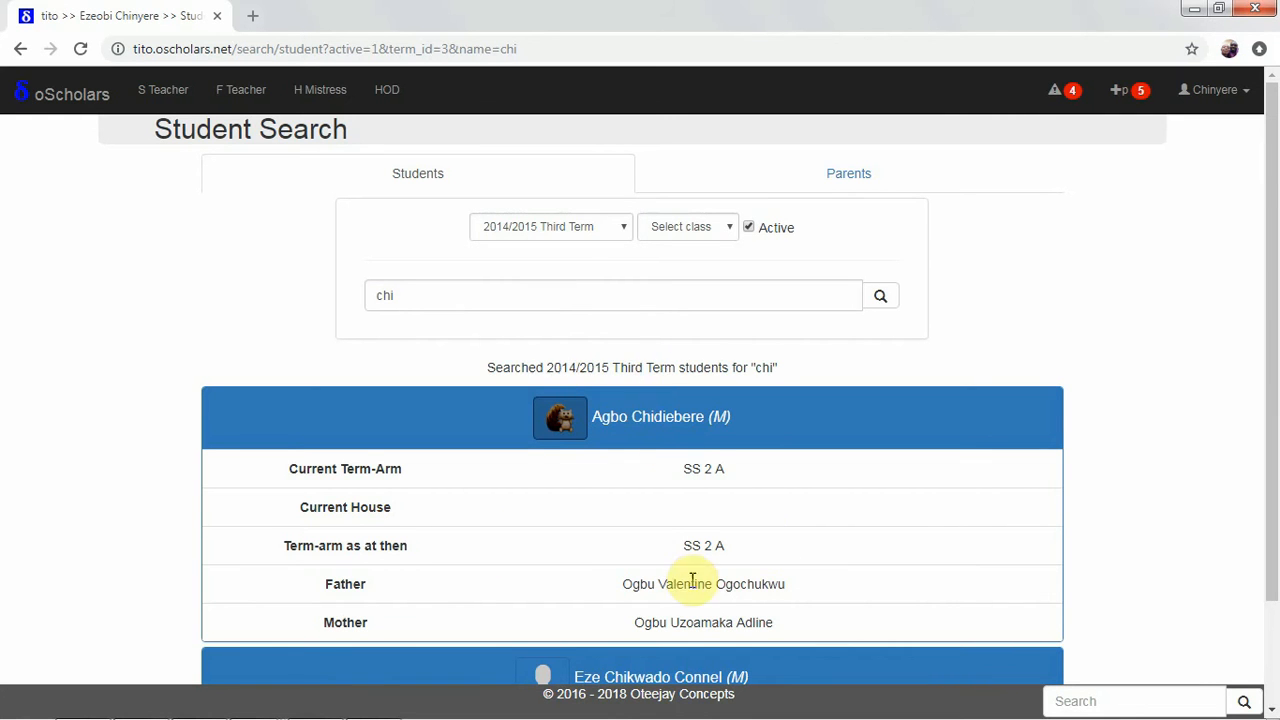
{"action": "mouse_move", "coordinate": [408, 628]}
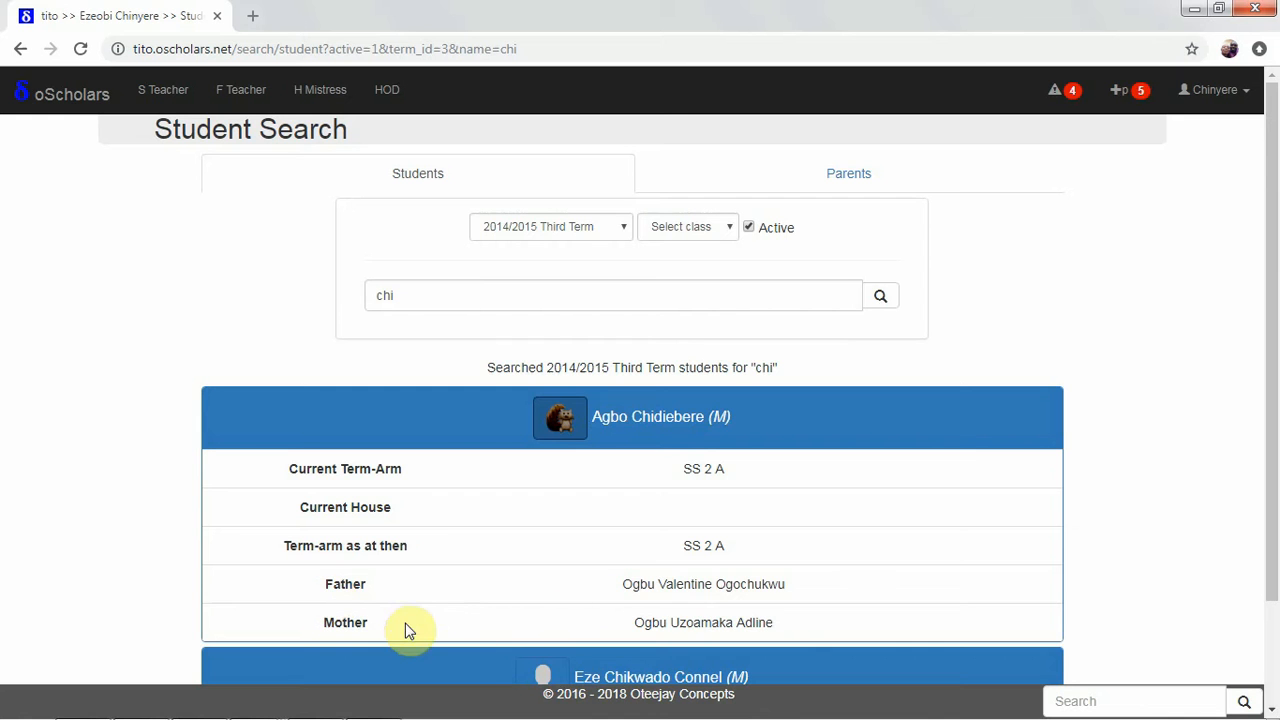
{"action": "left_click", "coordinate": [660, 418]}
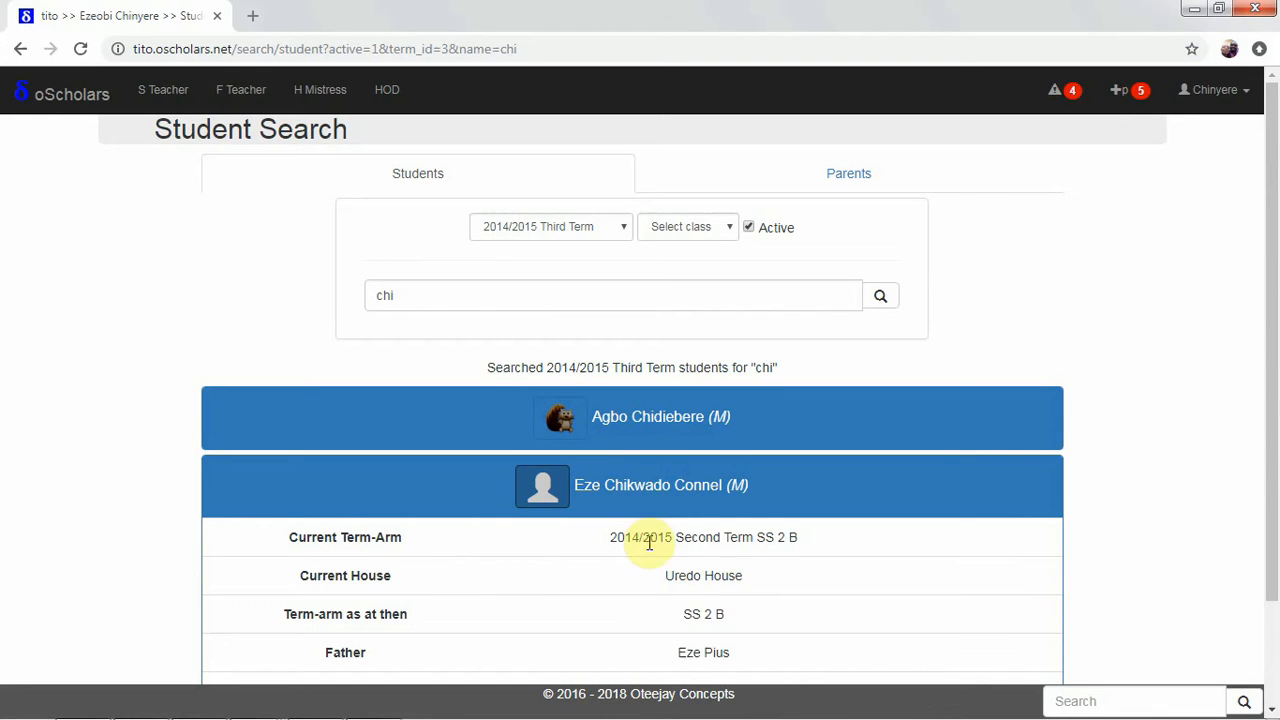
{"action": "left_click", "coordinate": [640, 486]}
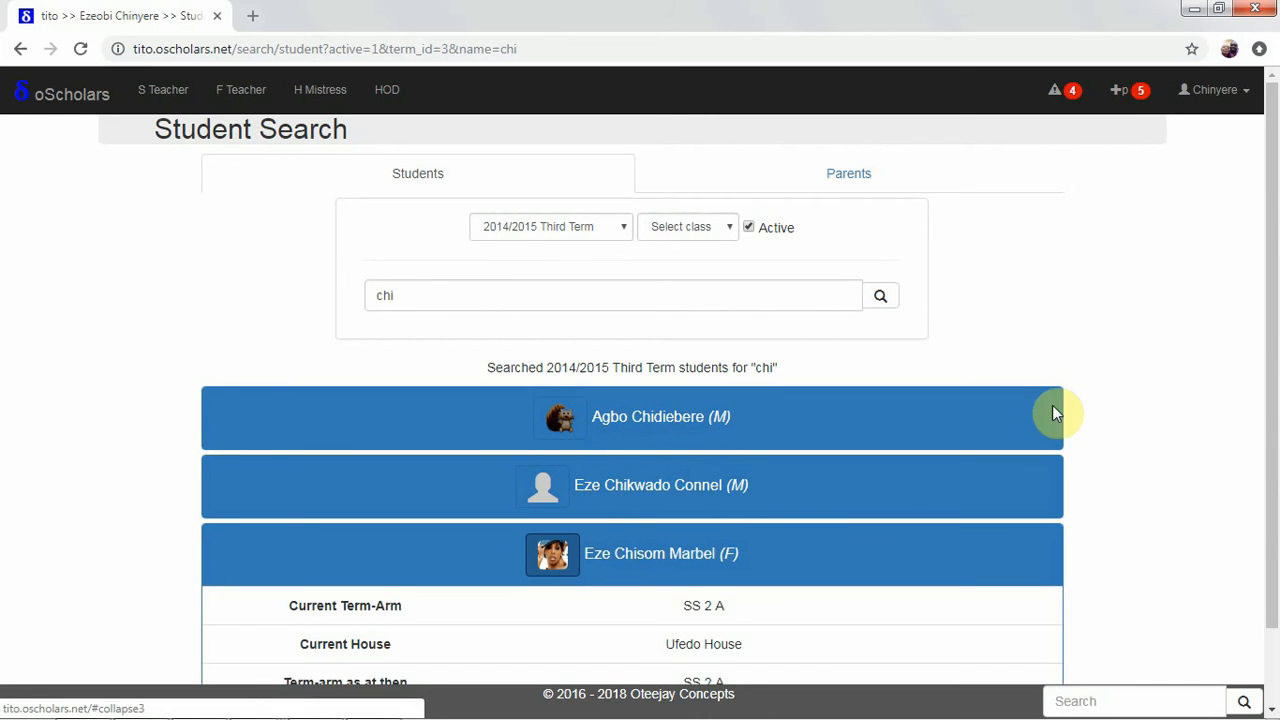
{"action": "scroll", "scroll_direction": "down", "scroll_amount": 3}
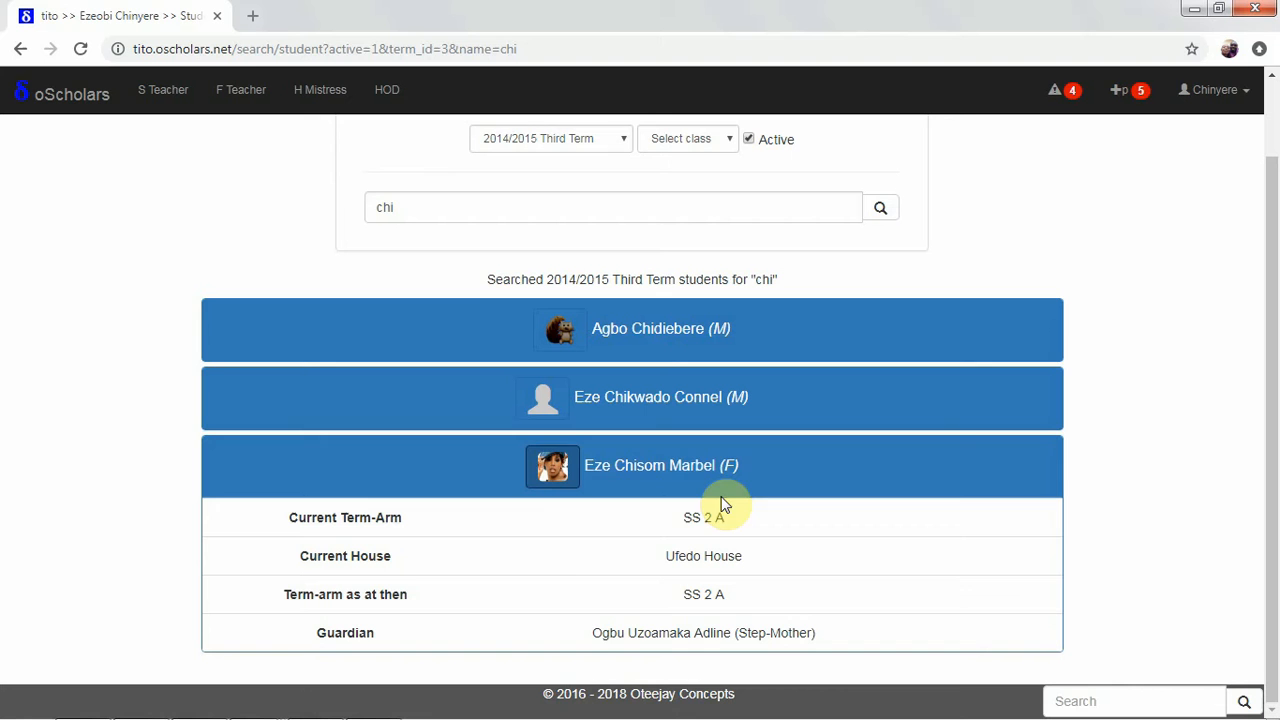
{"action": "mouse_move", "coordinate": [350, 644]}
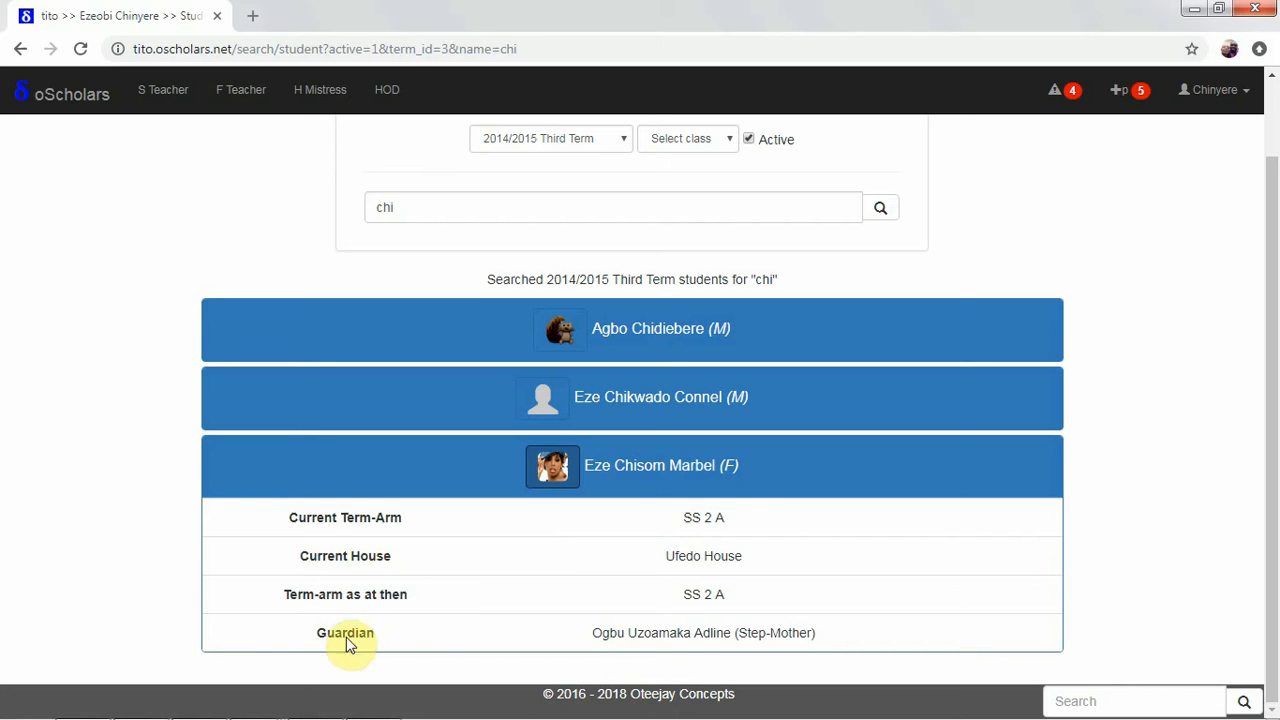
{"action": "mouse_move", "coordinate": [676, 620]}
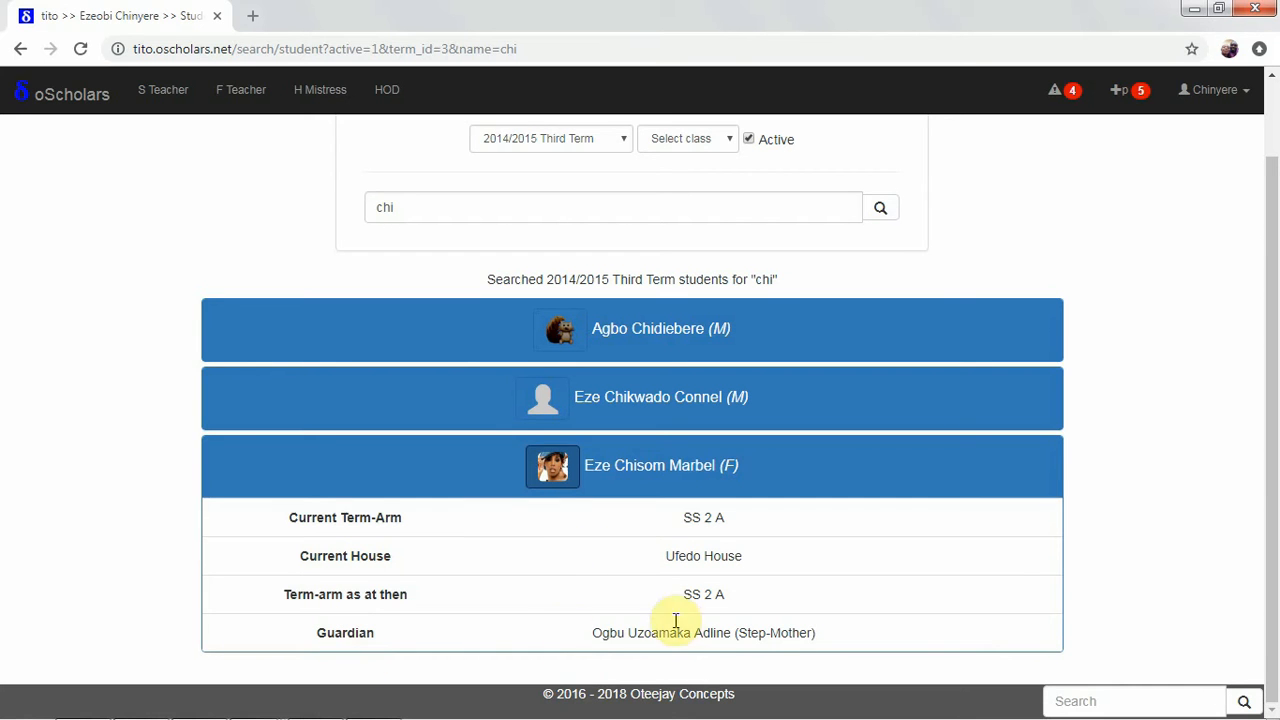
{"action": "mouse_move", "coordinate": [784, 632]}
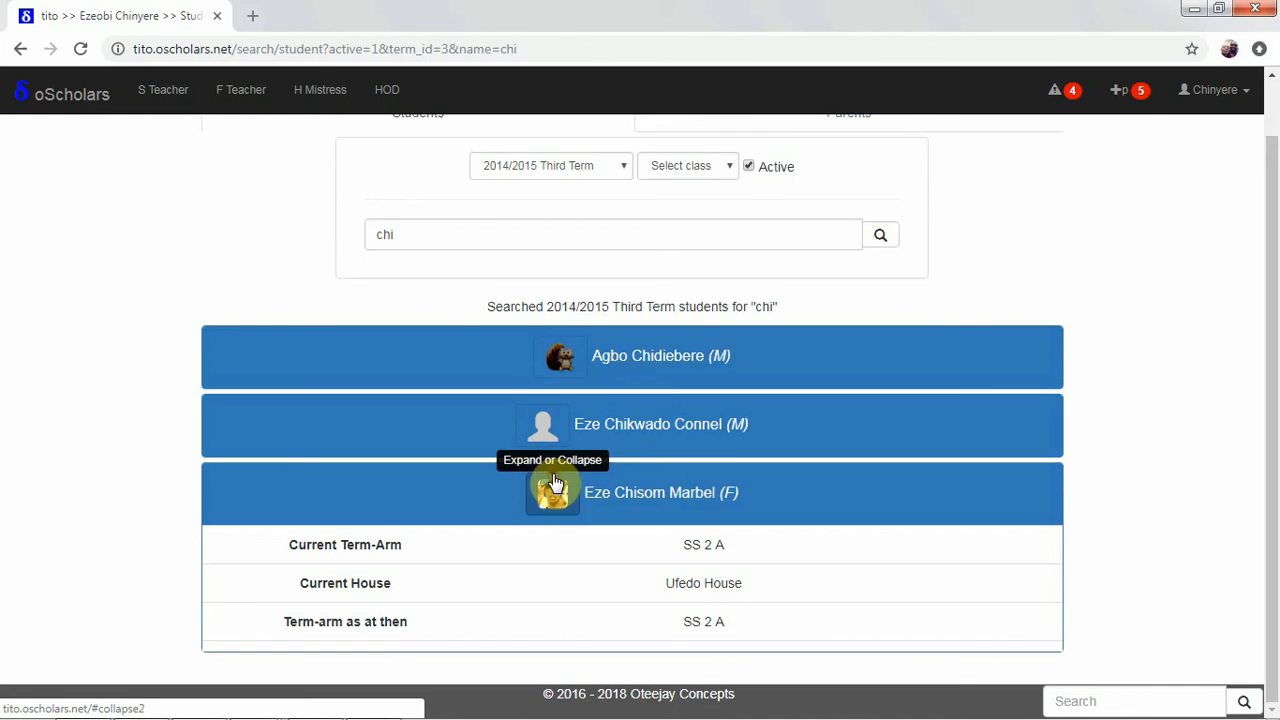
Collapse the result, filter students to class SS 1 (Active) and enter the name "eze".
{"action": "left_click", "coordinate": [620, 226]}
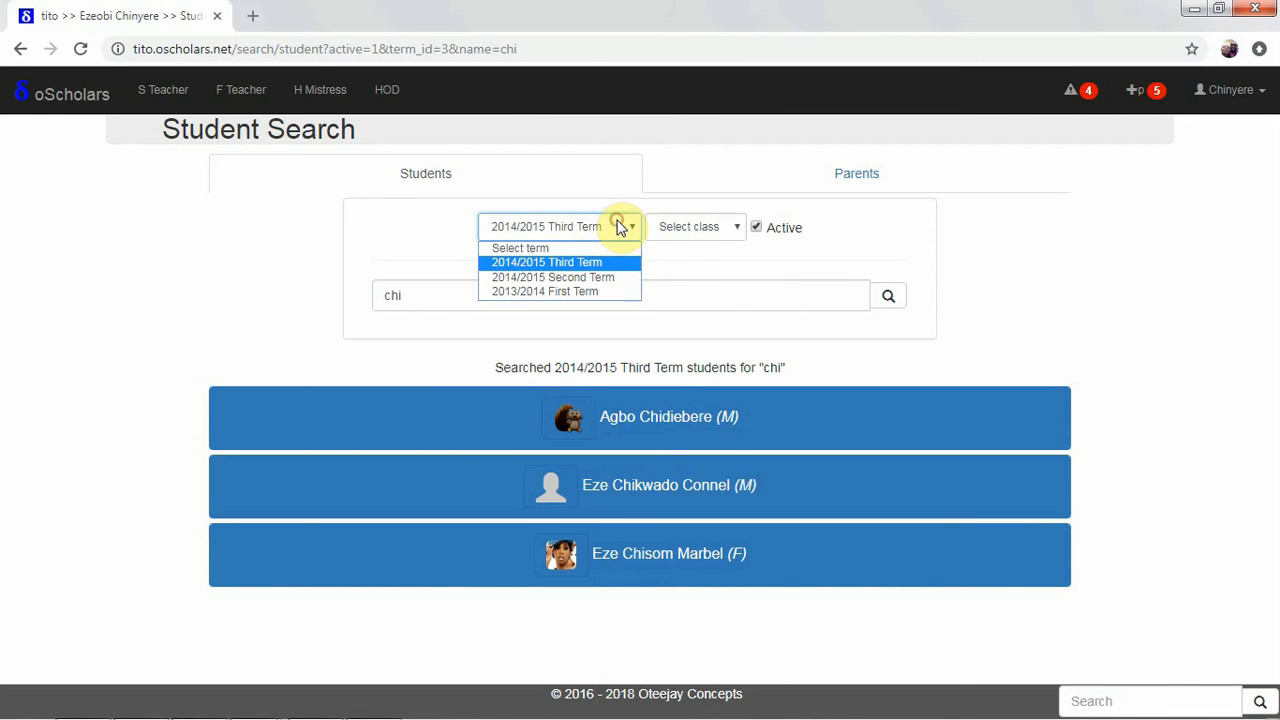
{"action": "mouse_move", "coordinate": [608, 276]}
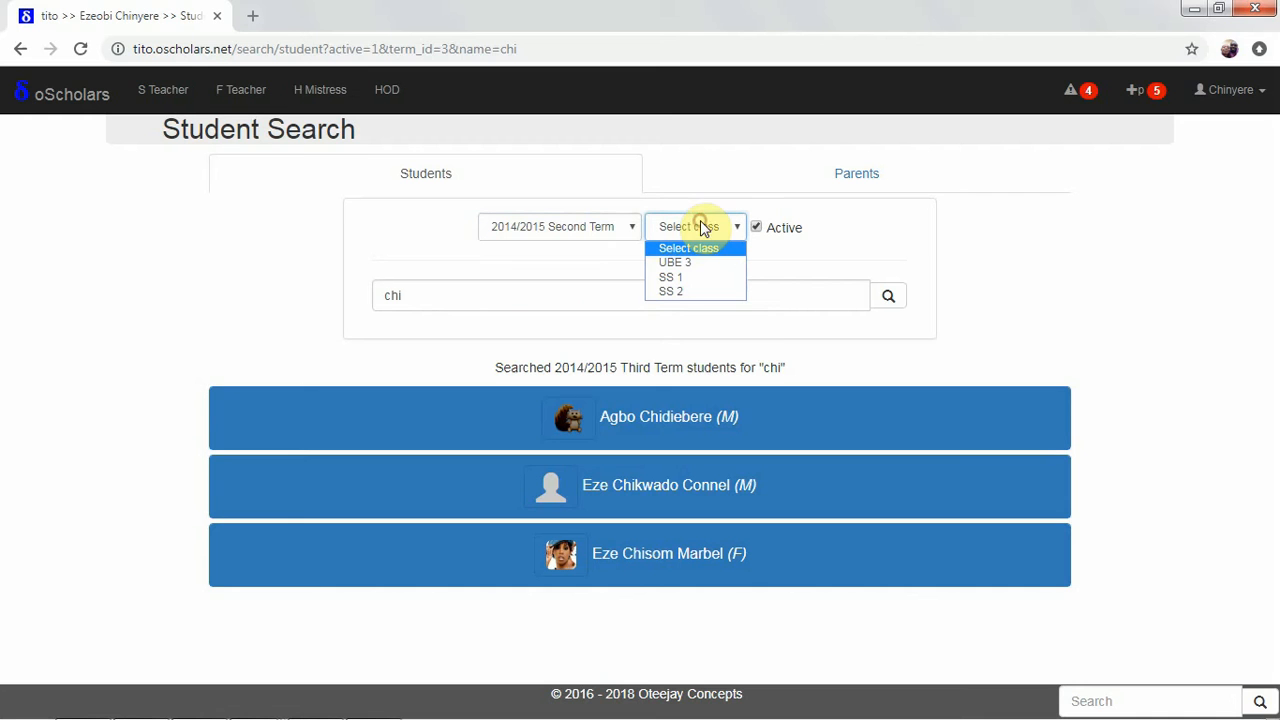
{"action": "left_click", "coordinate": [672, 276]}
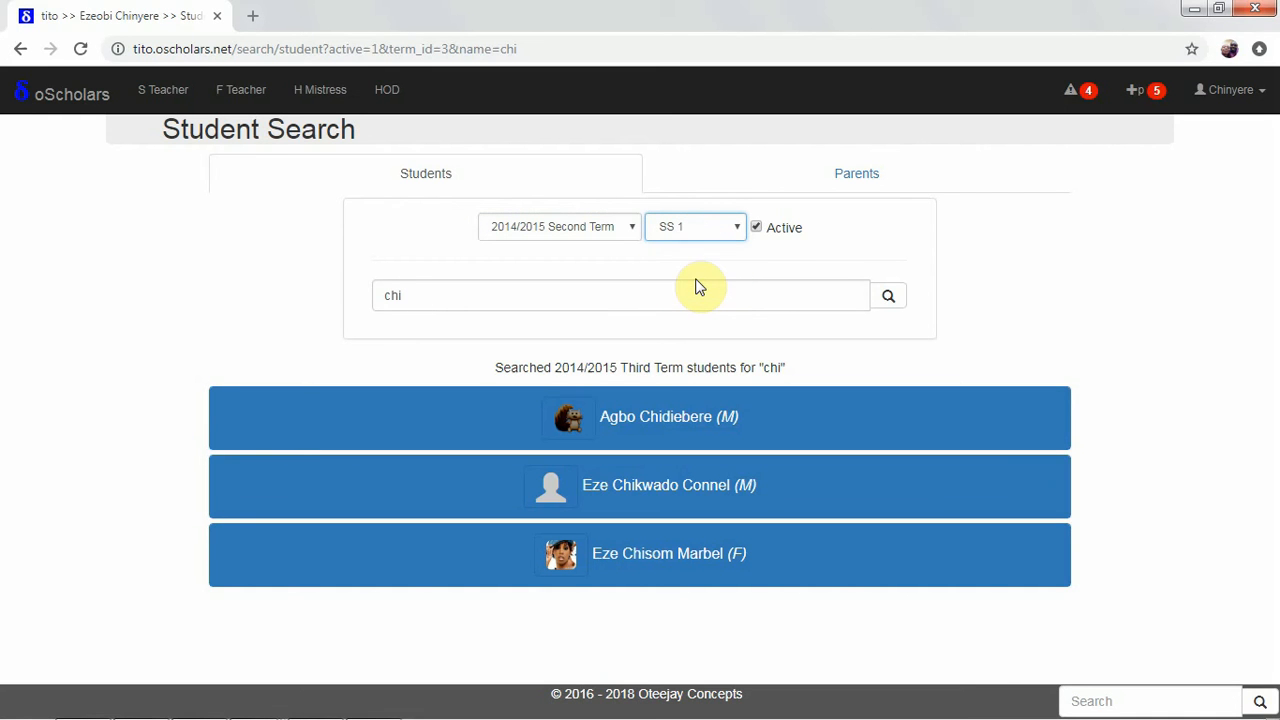
{"action": "left_click", "coordinate": [694, 228]}
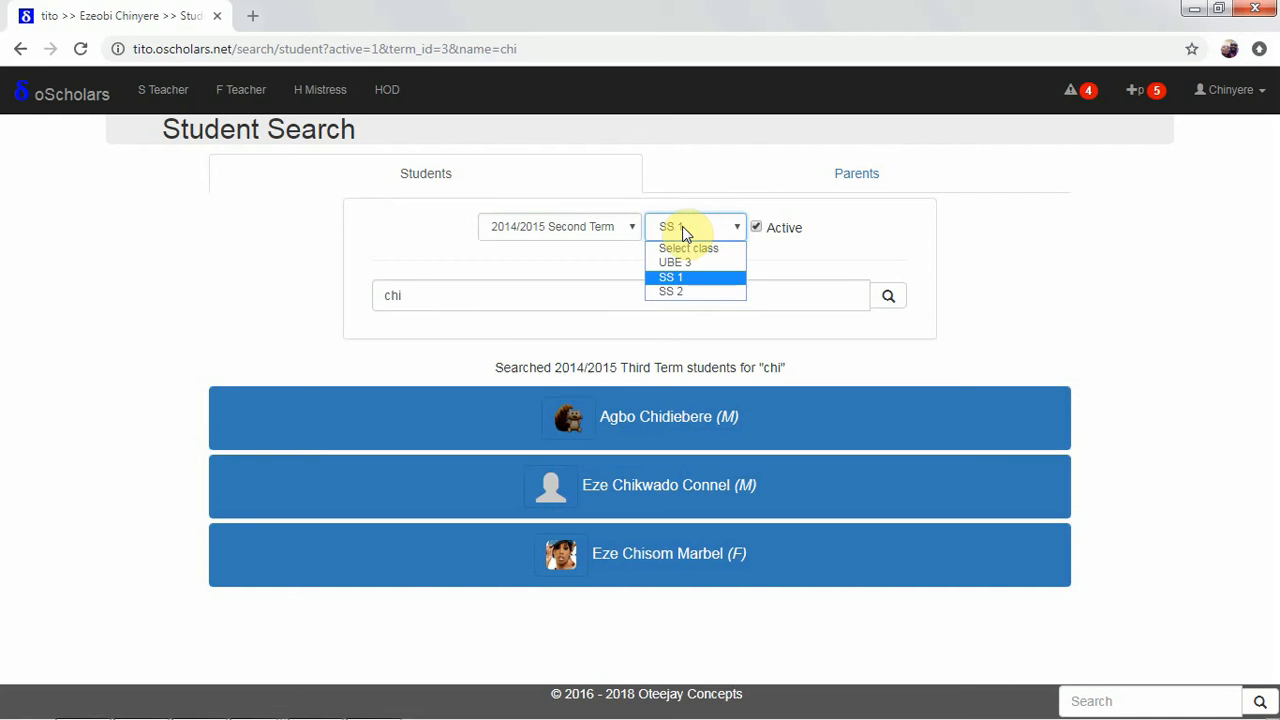
{"action": "left_click", "coordinate": [672, 276]}
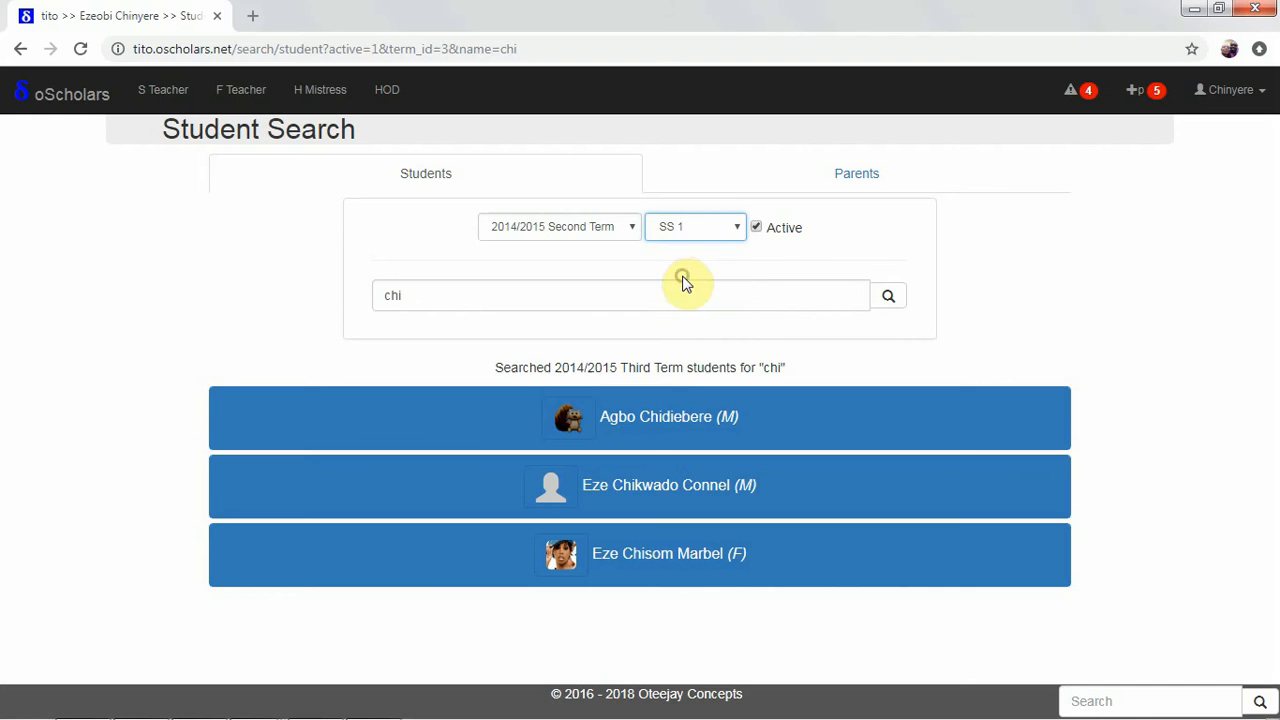
{"action": "mouse_move", "coordinate": [784, 230]}
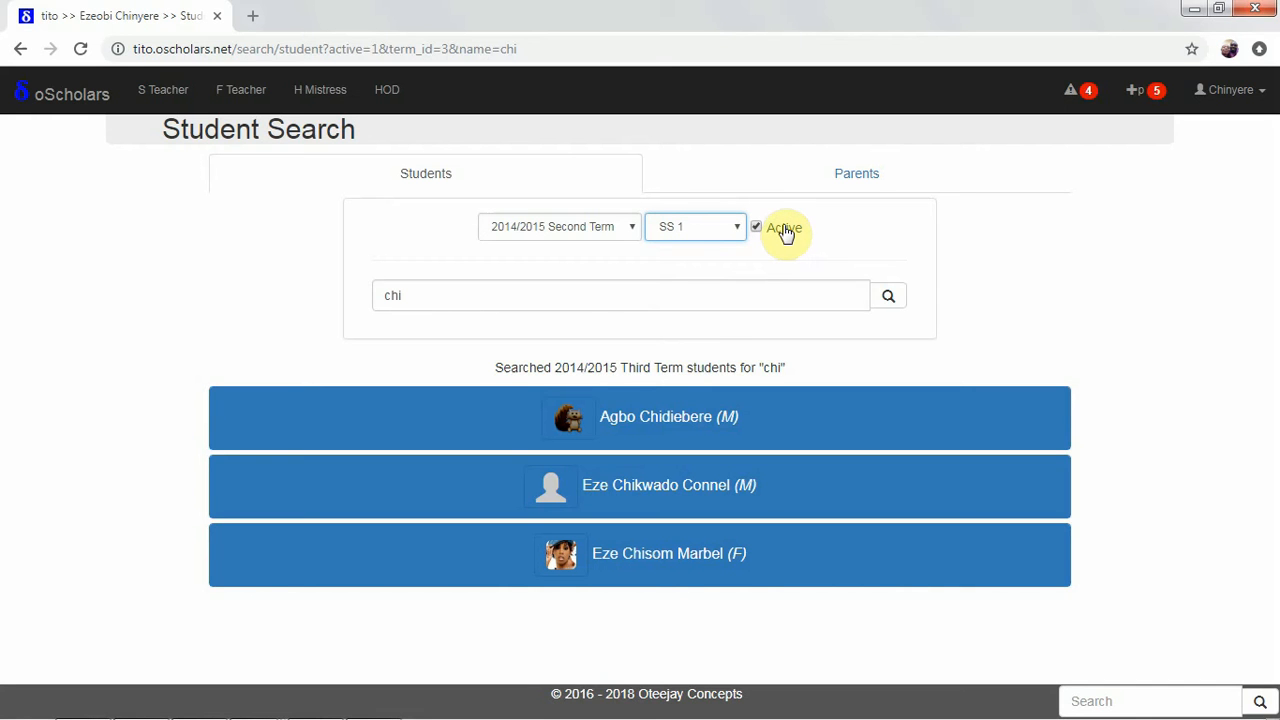
{"action": "mouse_move", "coordinate": [560, 296]}
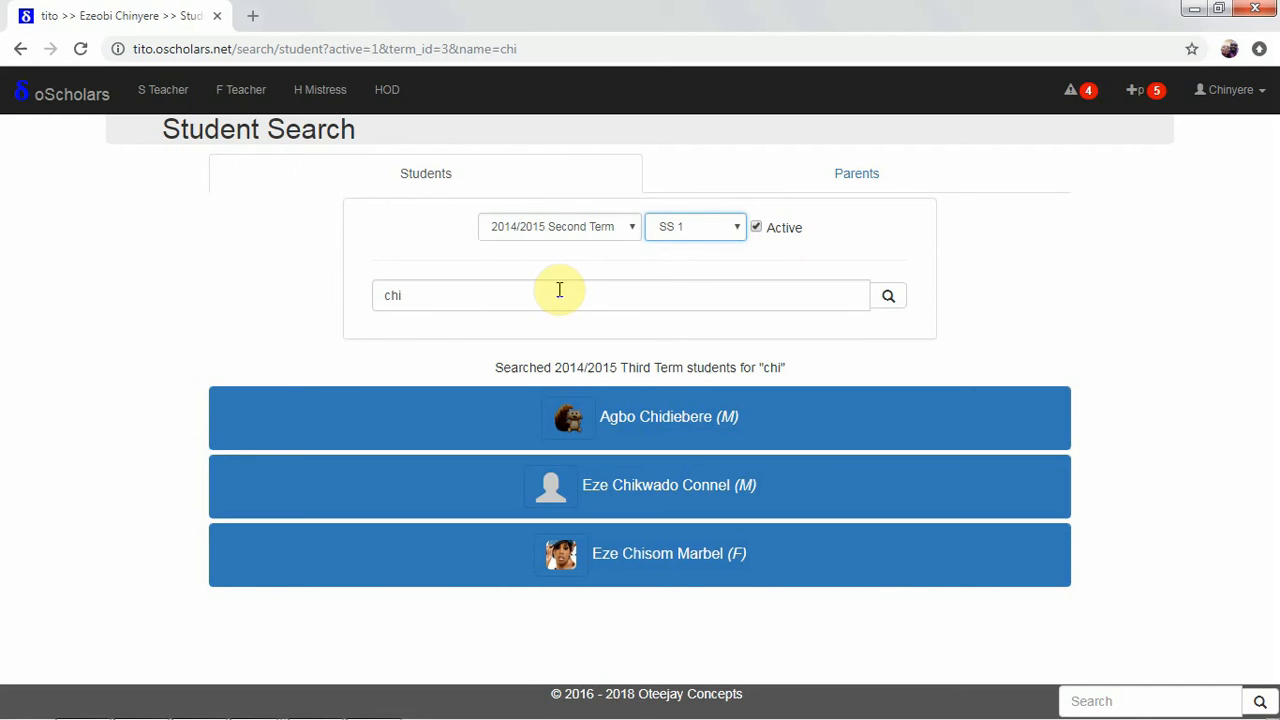
{"action": "left_click", "coordinate": [620, 296]}
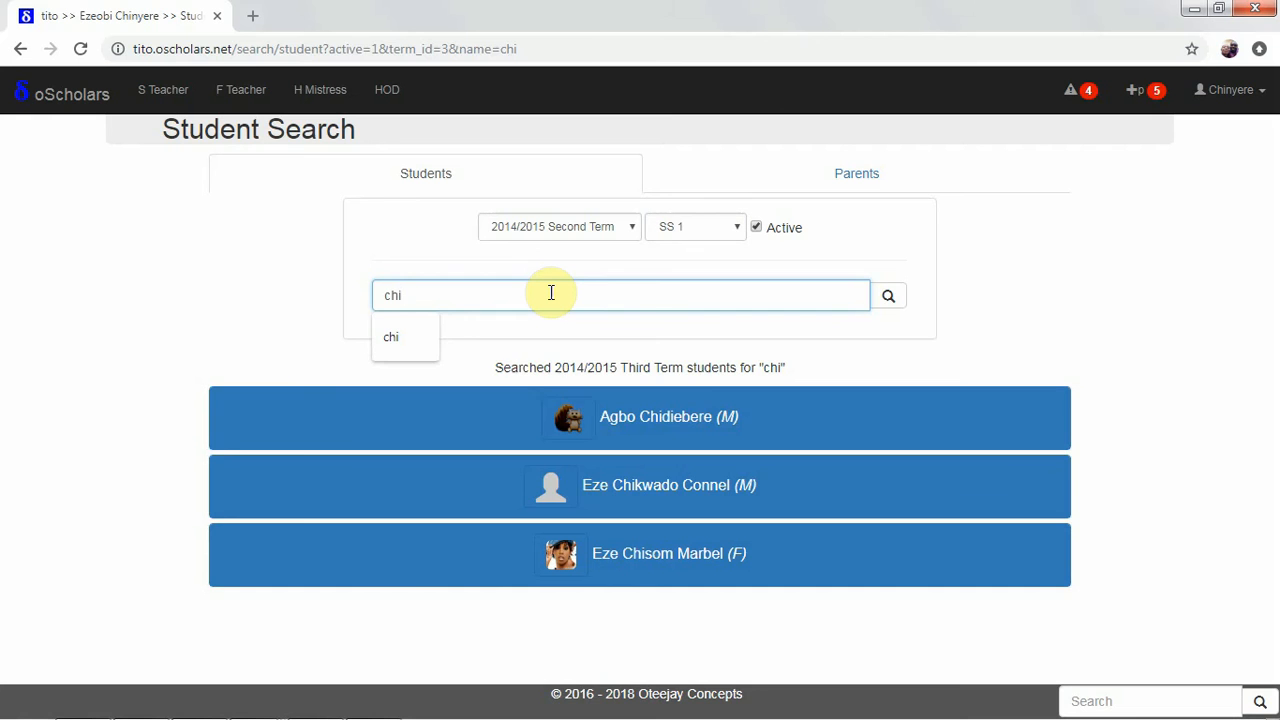
{"action": "type", "text": "eze"}
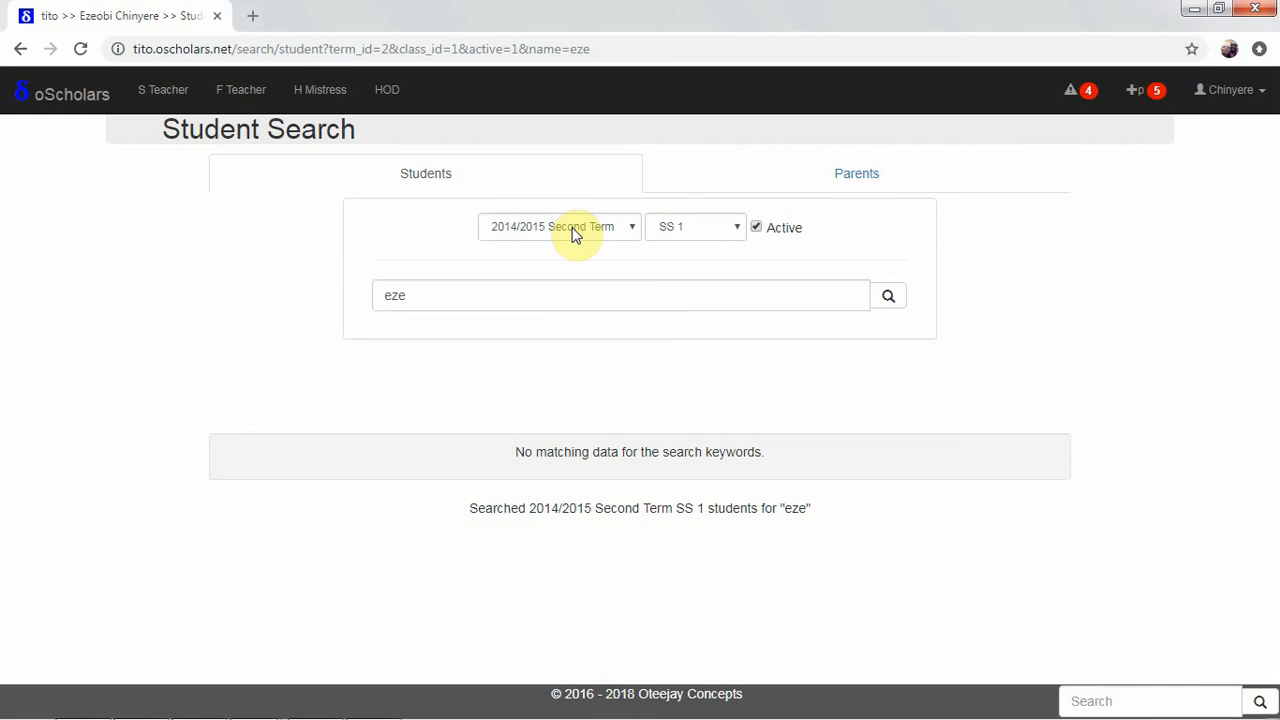
{"action": "mouse_move", "coordinate": [510, 508]}
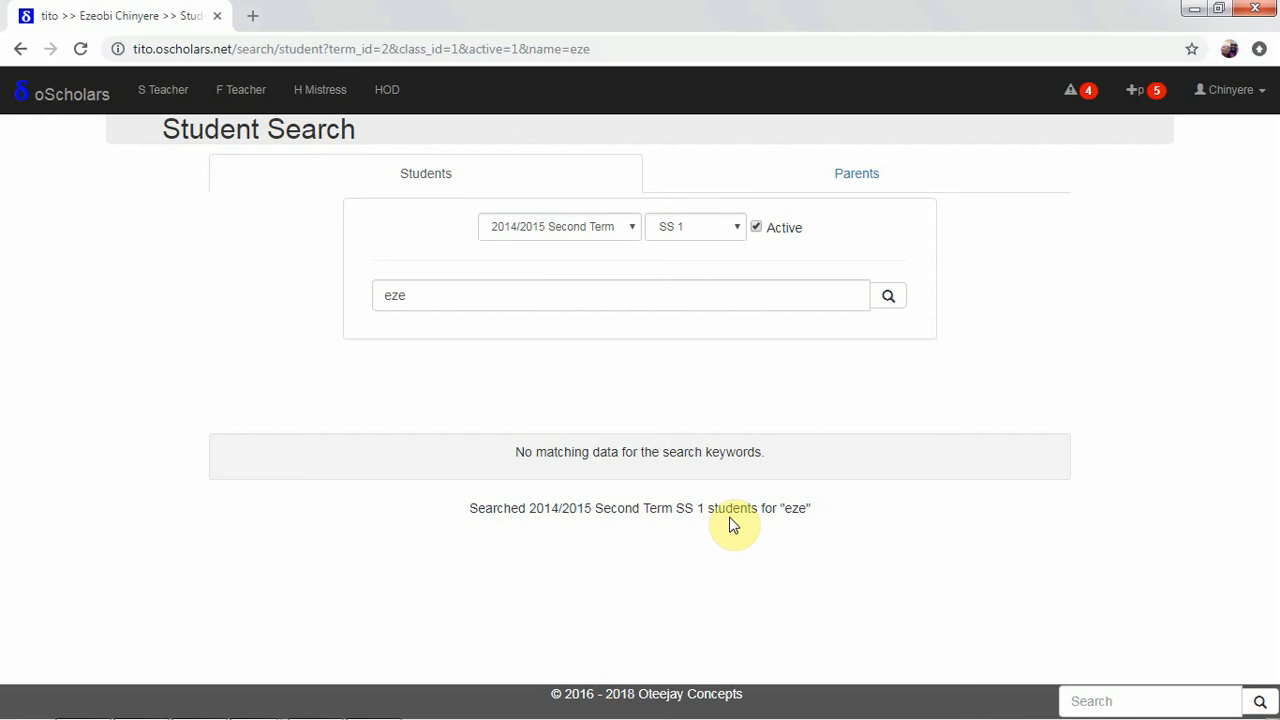
{"action": "mouse_move", "coordinate": [548, 462]}
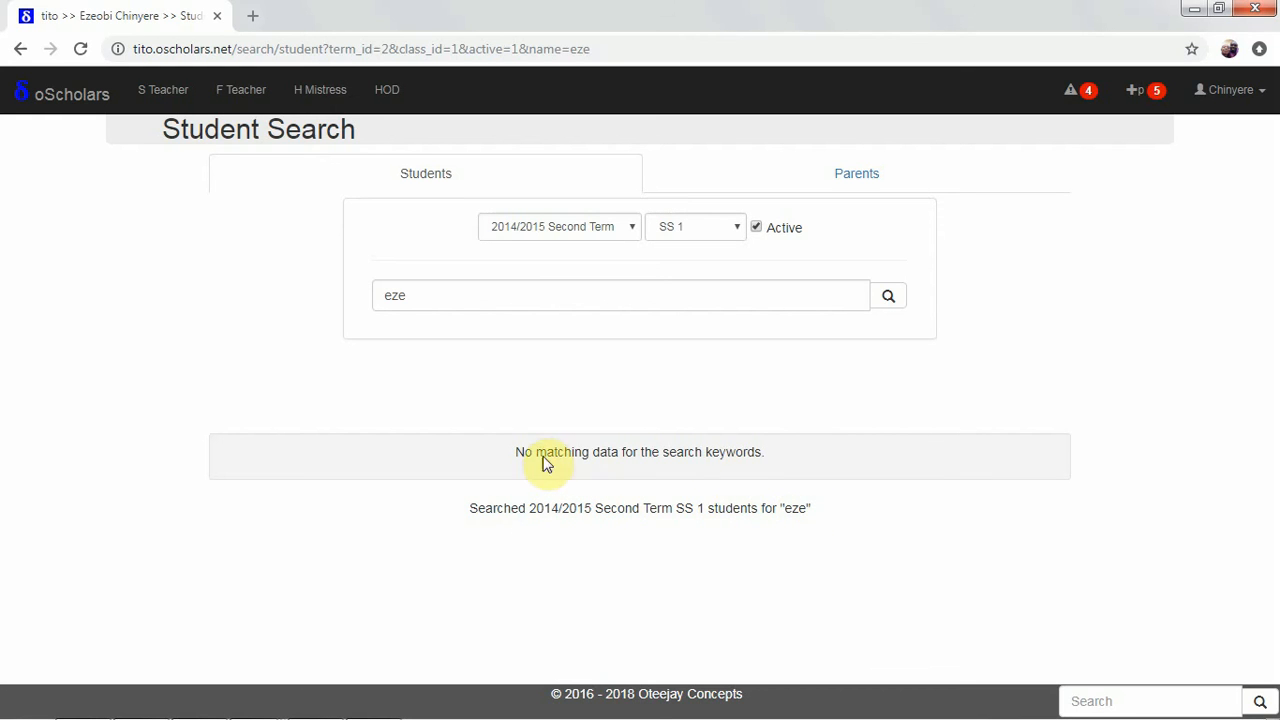
{"action": "mouse_move", "coordinate": [694, 452]}
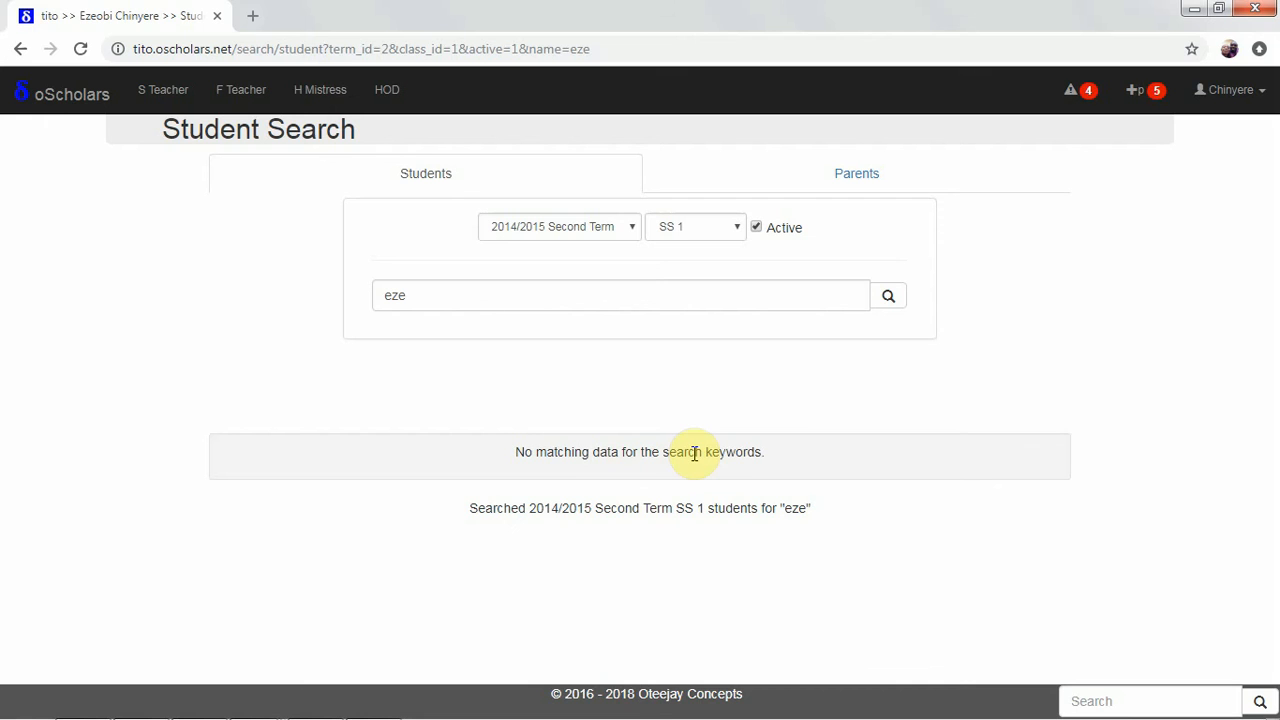
{"action": "mouse_move", "coordinate": [740, 356]}
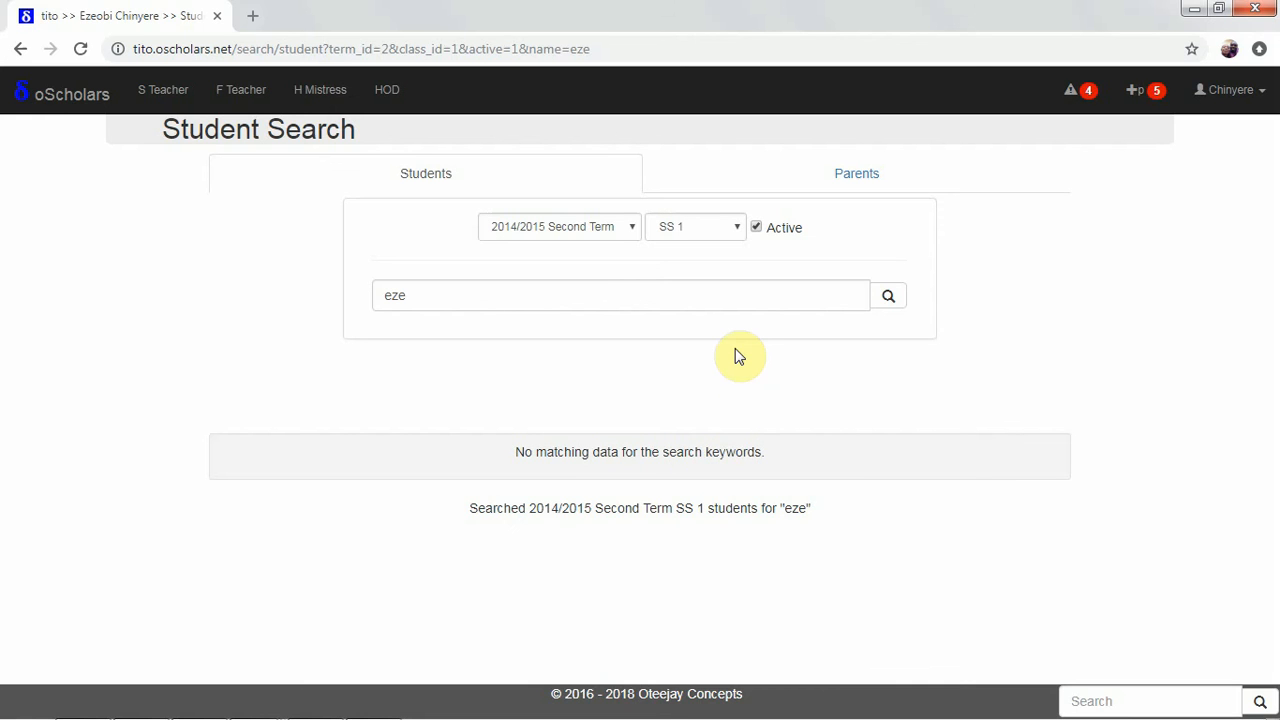
{"action": "left_click", "coordinate": [856, 172]}
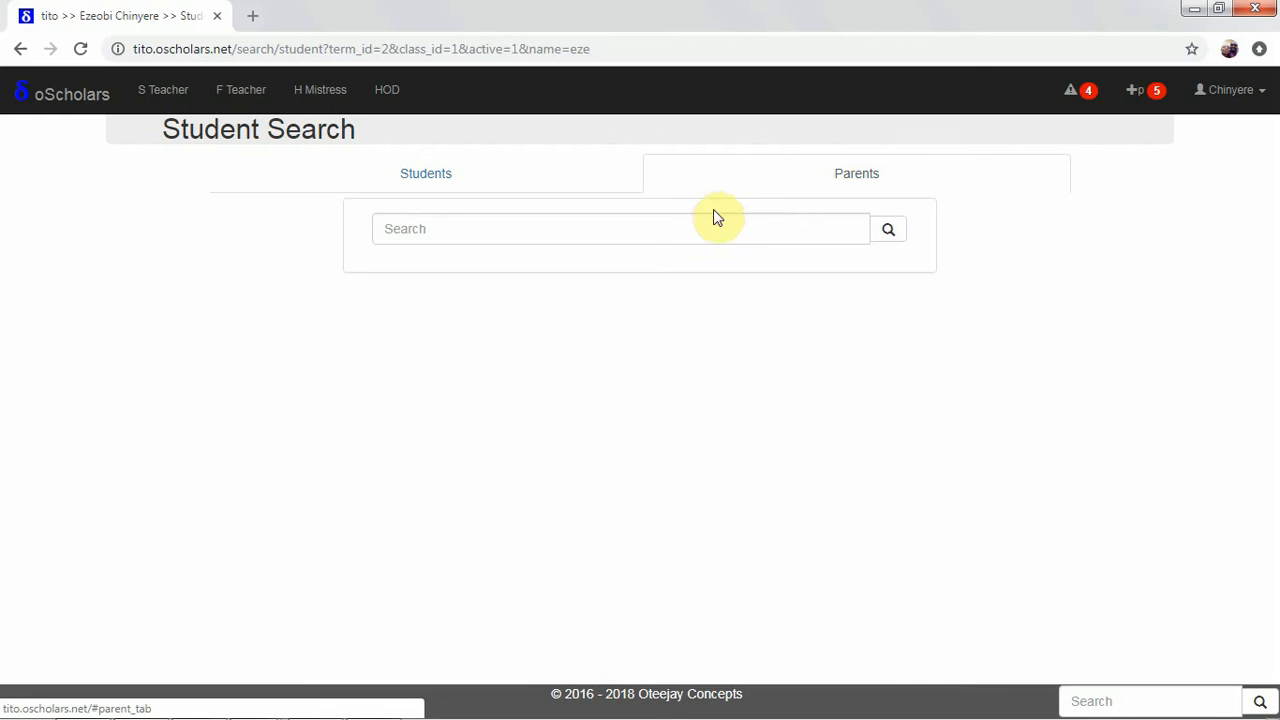
{"action": "type", "text": "eze"}
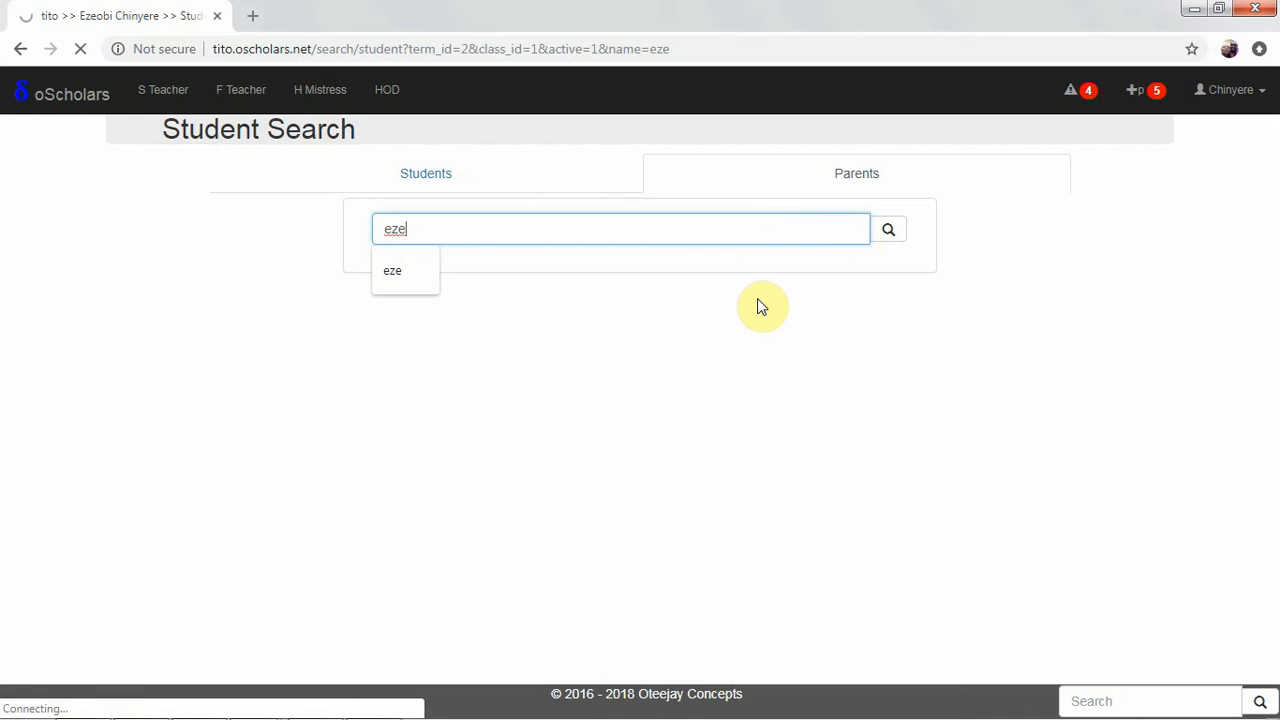
{"action": "left_click", "coordinate": [888, 228]}
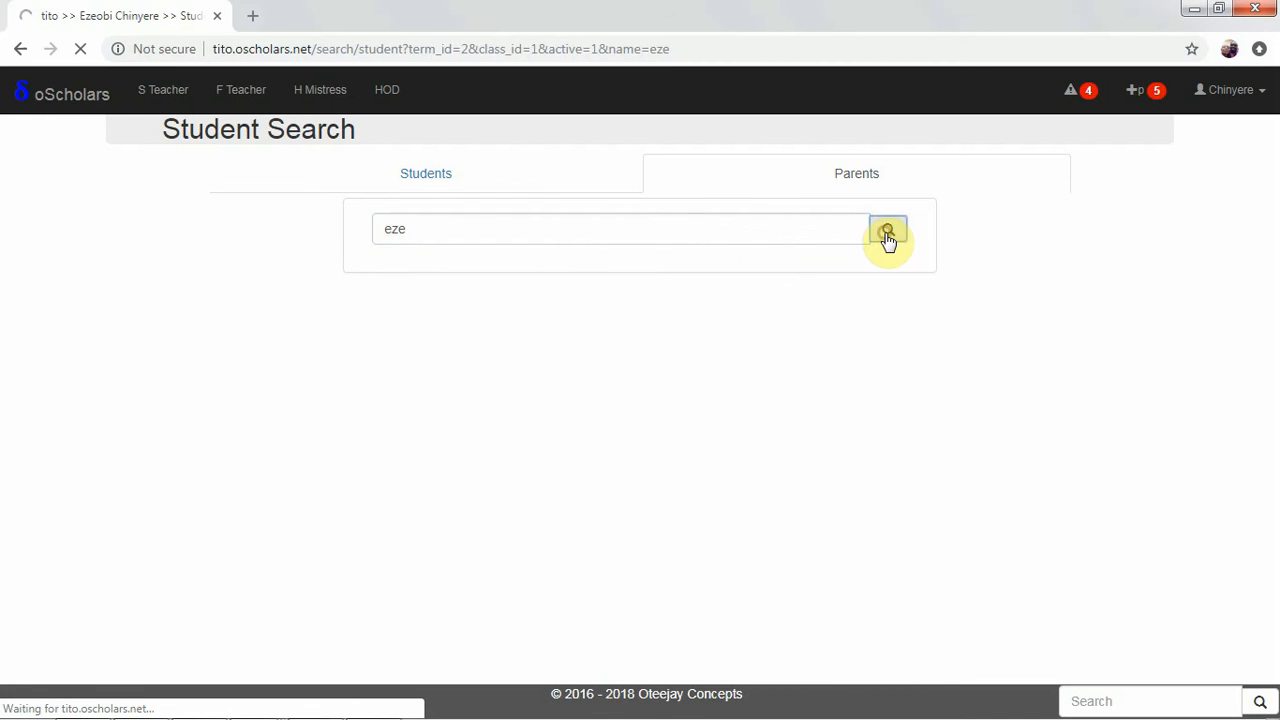
{"action": "left_click", "coordinate": [888, 228]}
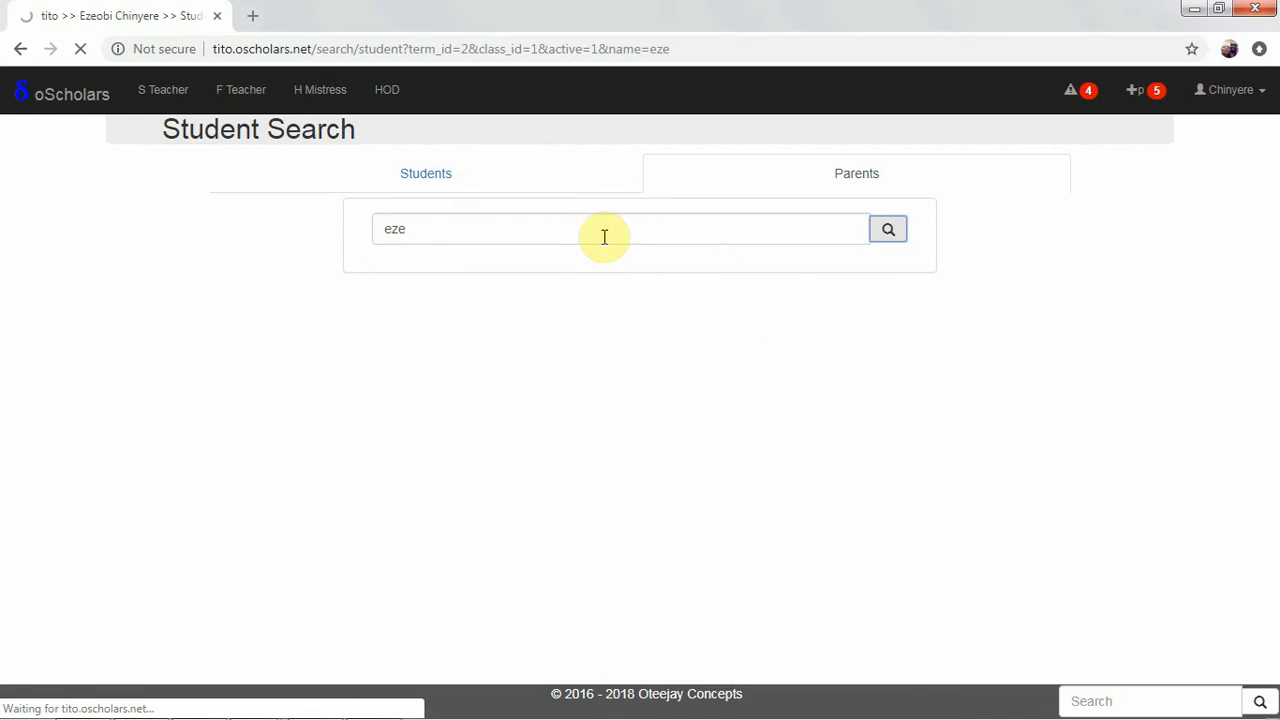
{"action": "left_click", "coordinate": [856, 172]}
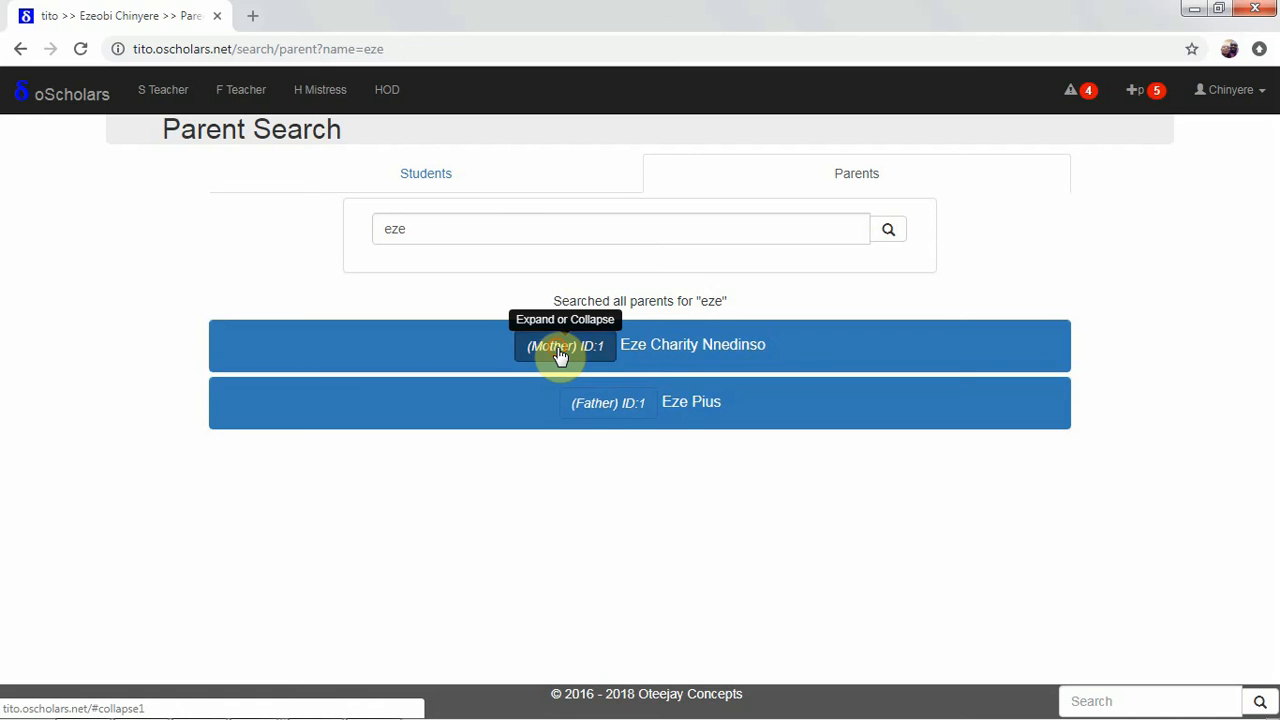
{"action": "left_click", "coordinate": [564, 344]}
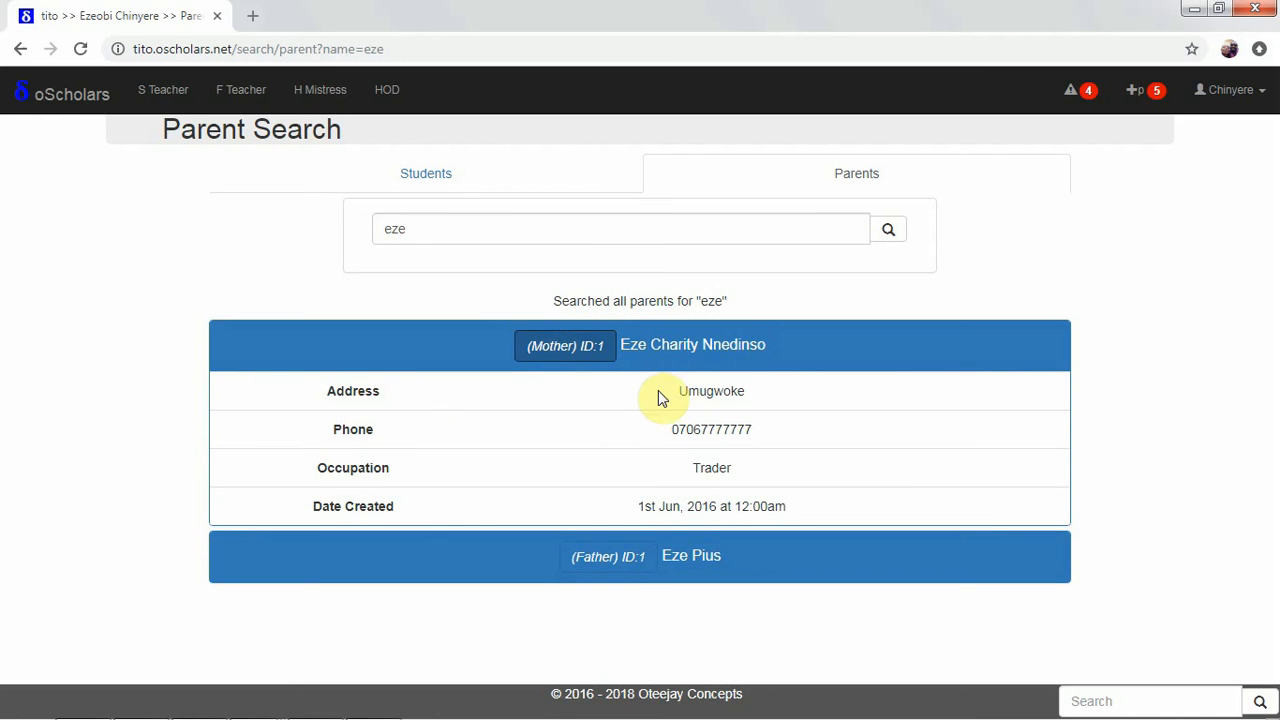
{"action": "mouse_move", "coordinate": [540, 472]}
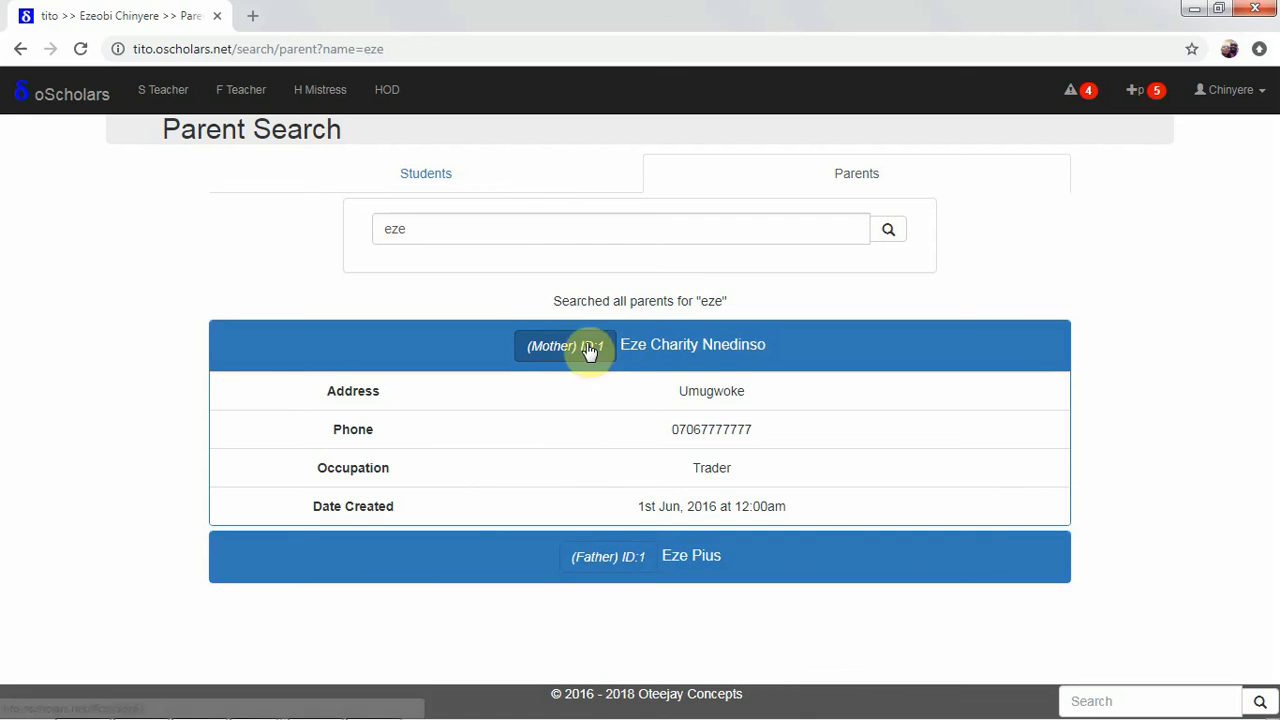
{"action": "left_click", "coordinate": [564, 344]}
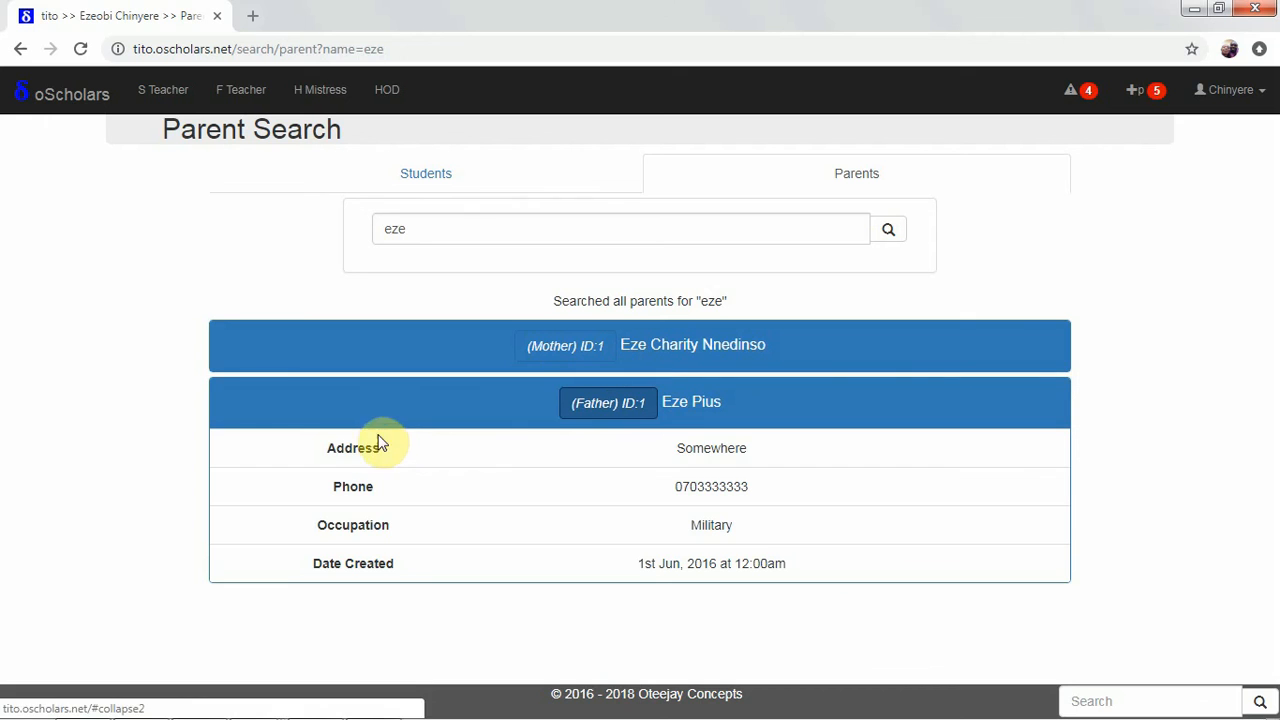
{"action": "mouse_move", "coordinate": [390, 532]}
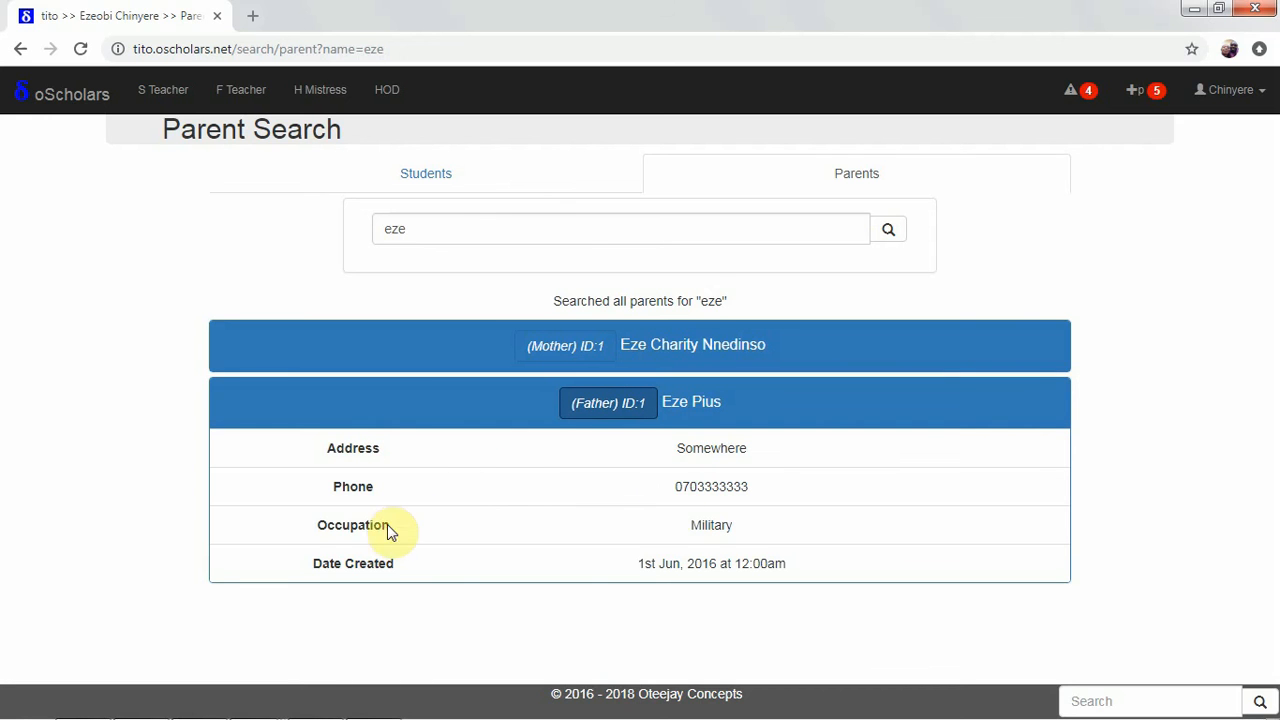
{"action": "mouse_move", "coordinate": [608, 402]}
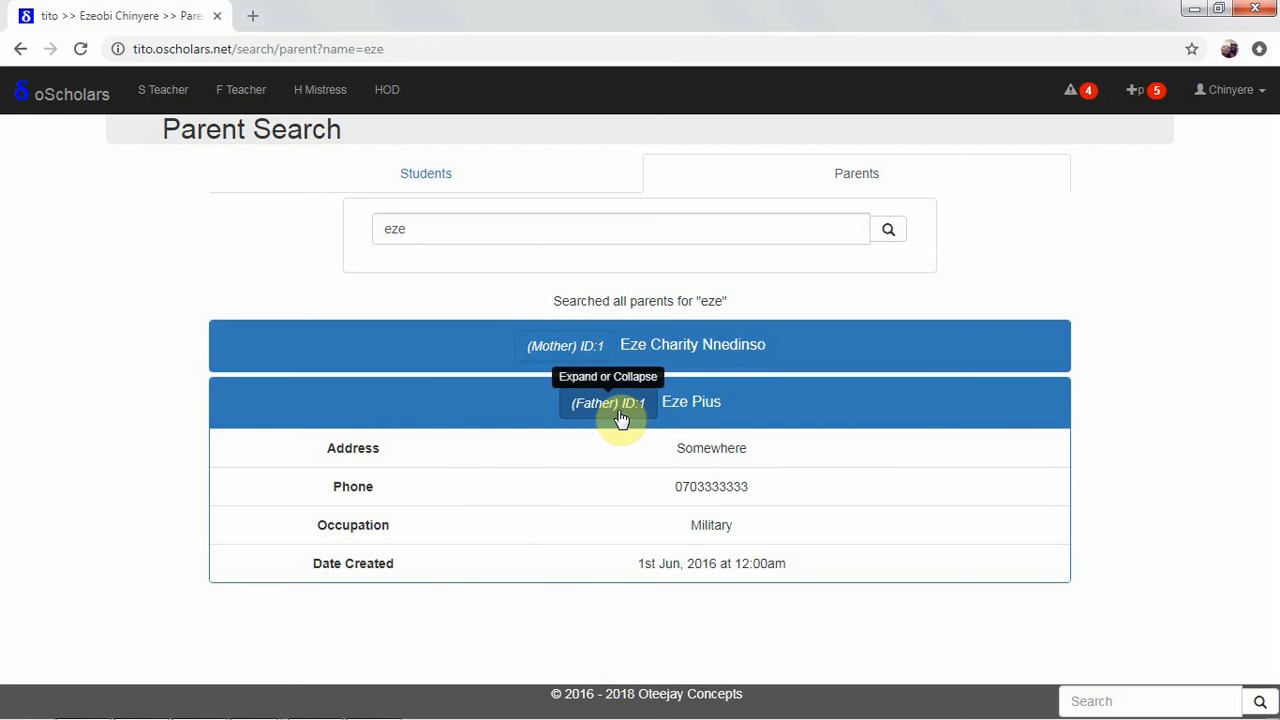
{"action": "left_click", "coordinate": [608, 400]}
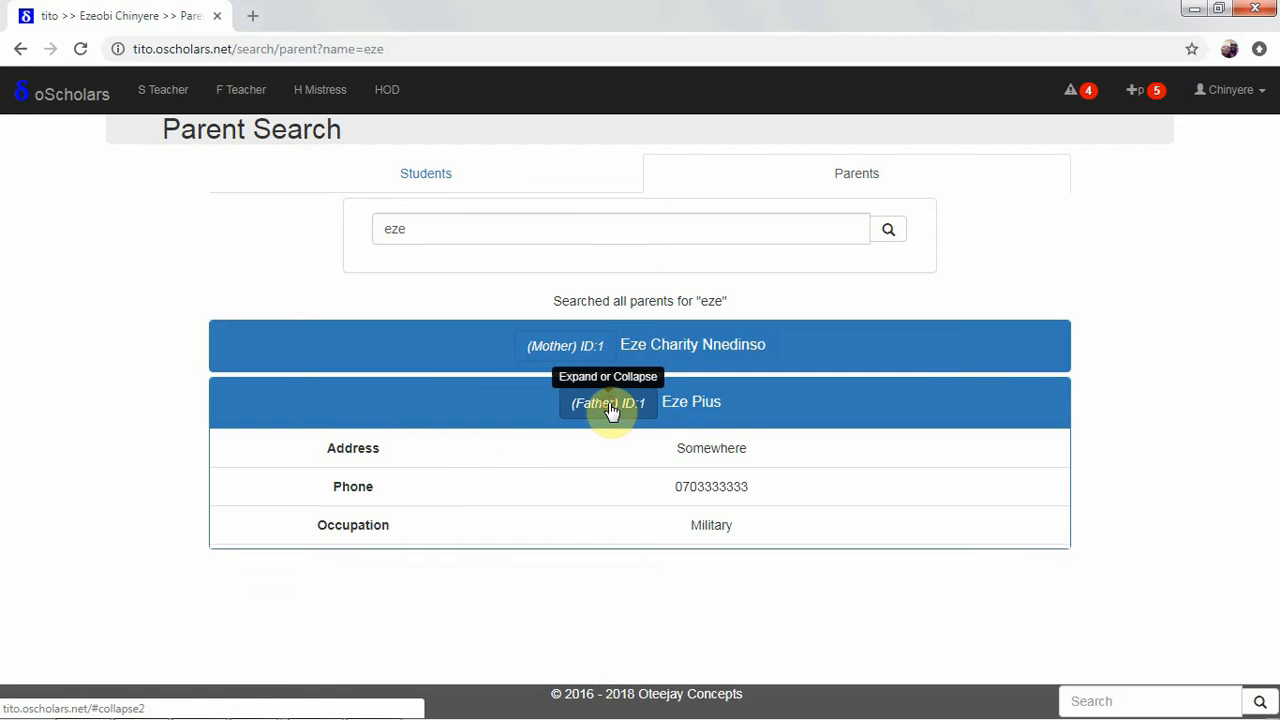
{"action": "left_click", "coordinate": [608, 402]}
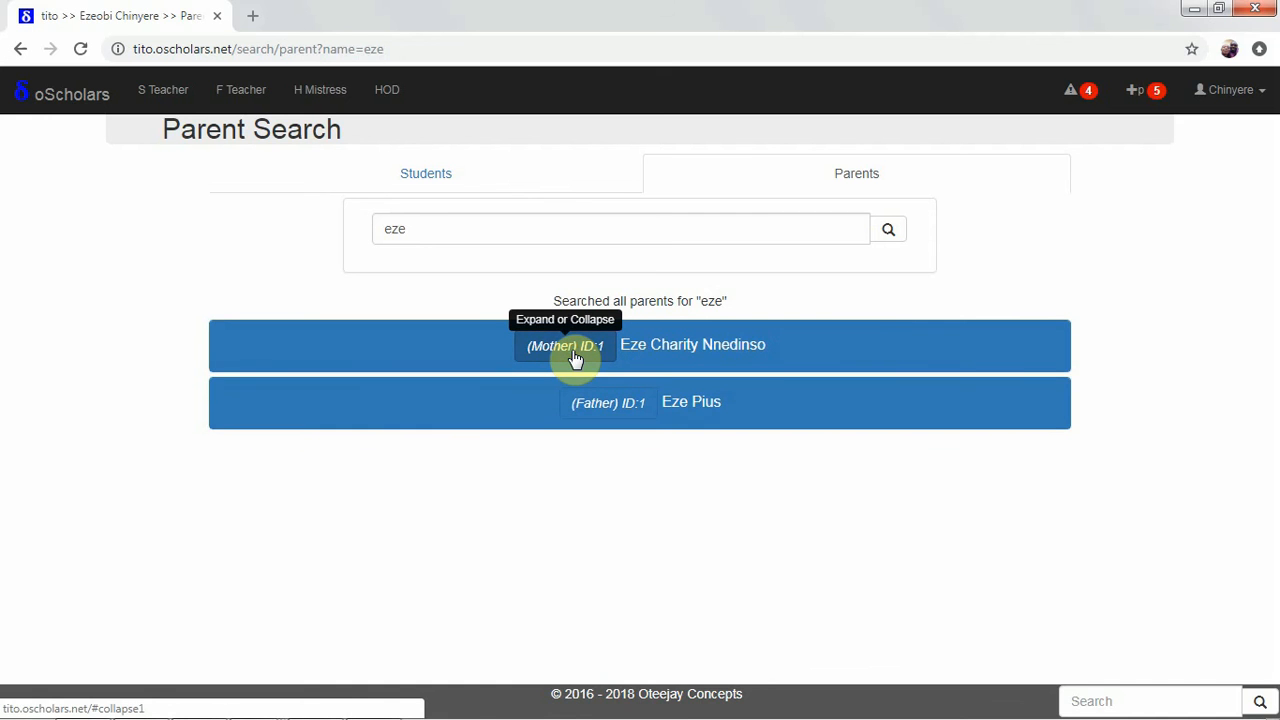
{"action": "mouse_move", "coordinate": [628, 444]}
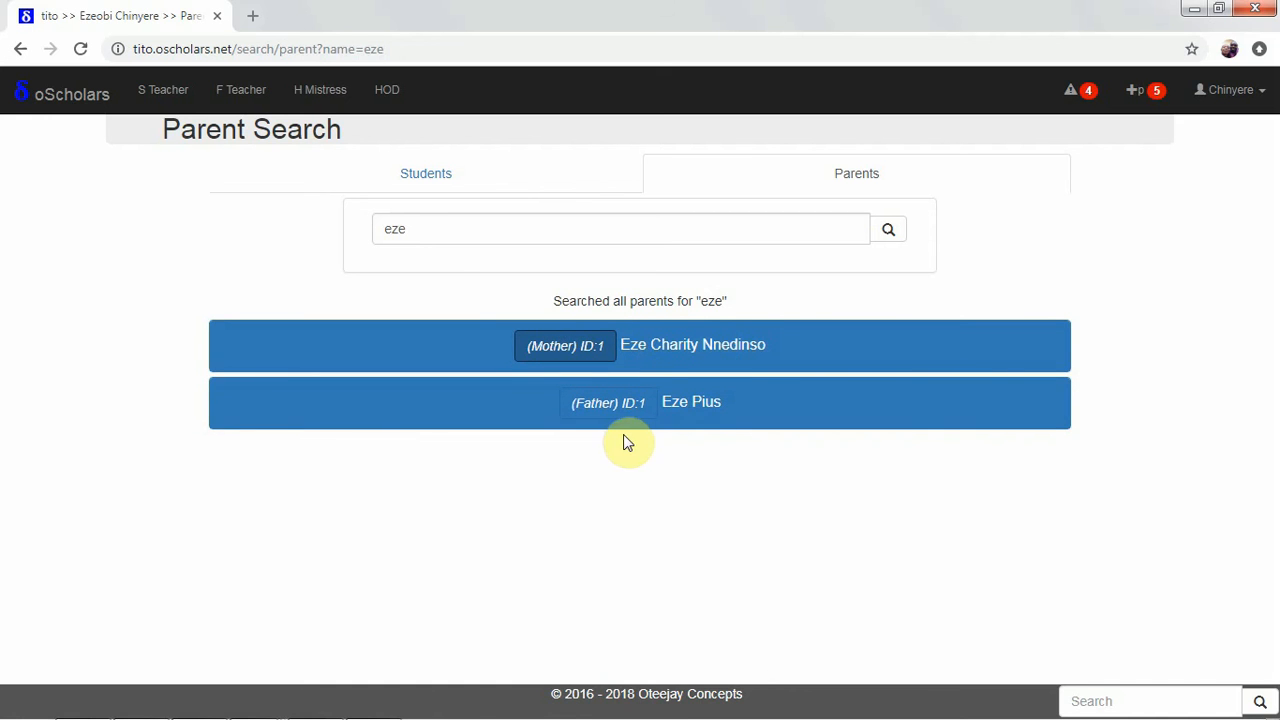
Replace the parent search word "eze" with "ogbu" and run it, listing three parents.
{"action": "left_click", "coordinate": [620, 228]}
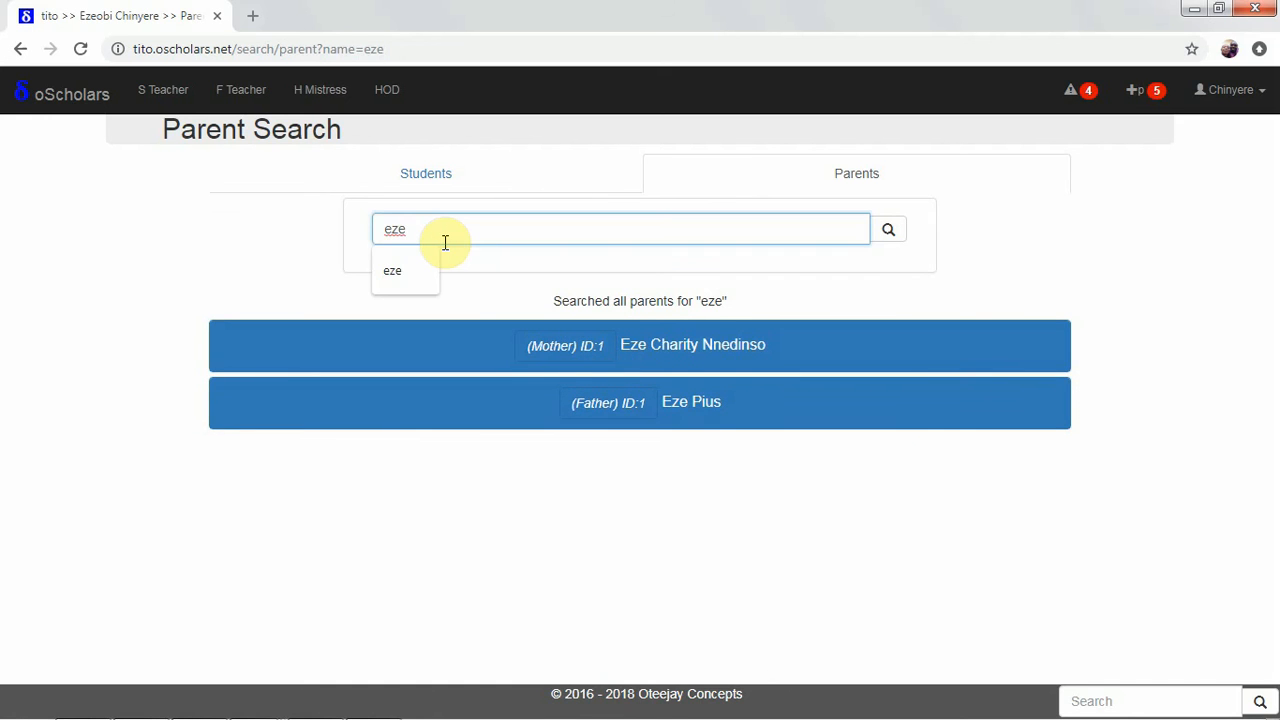
{"action": "double_click", "coordinate": [394, 228]}
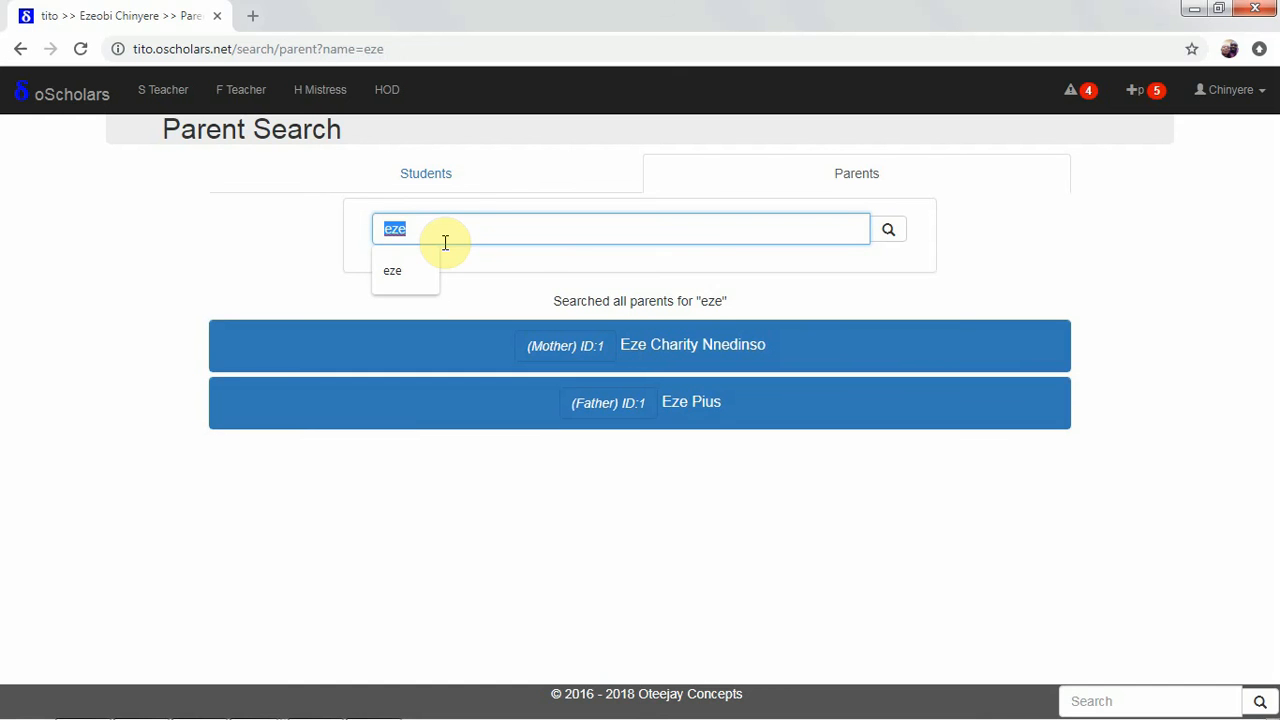
{"action": "type", "text": "ogu"}
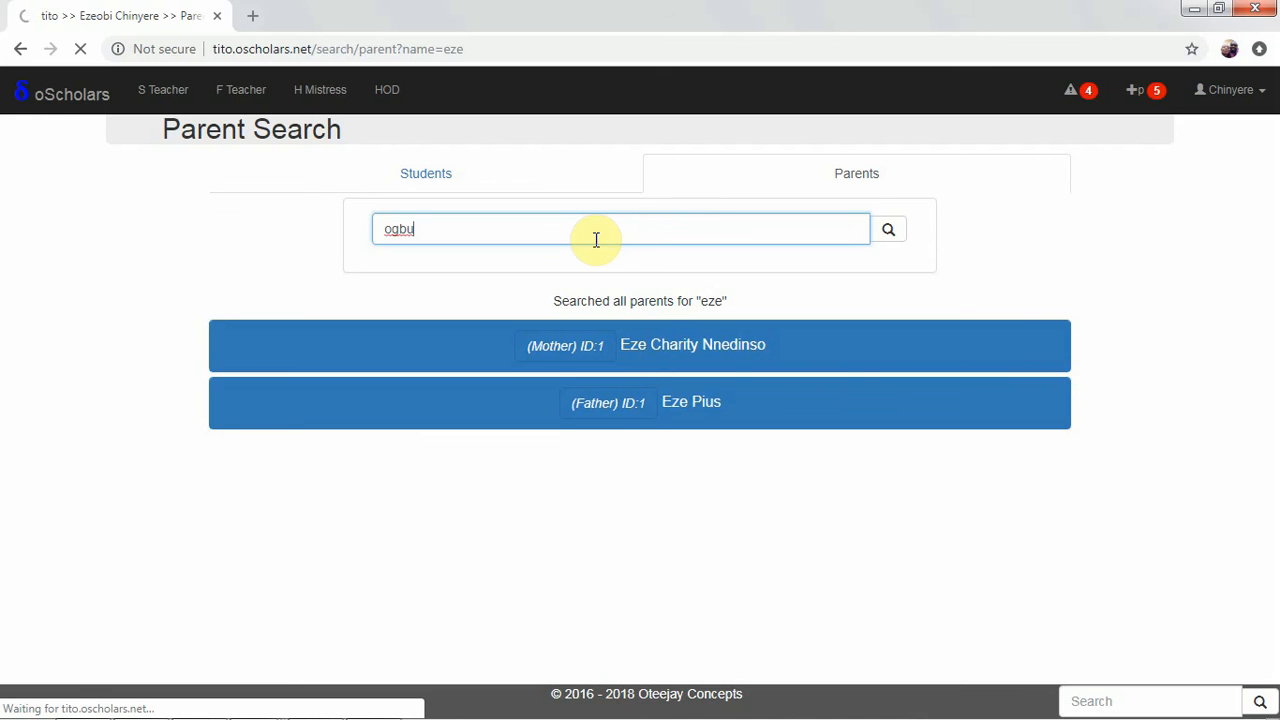
{"action": "left_click", "coordinate": [888, 228]}
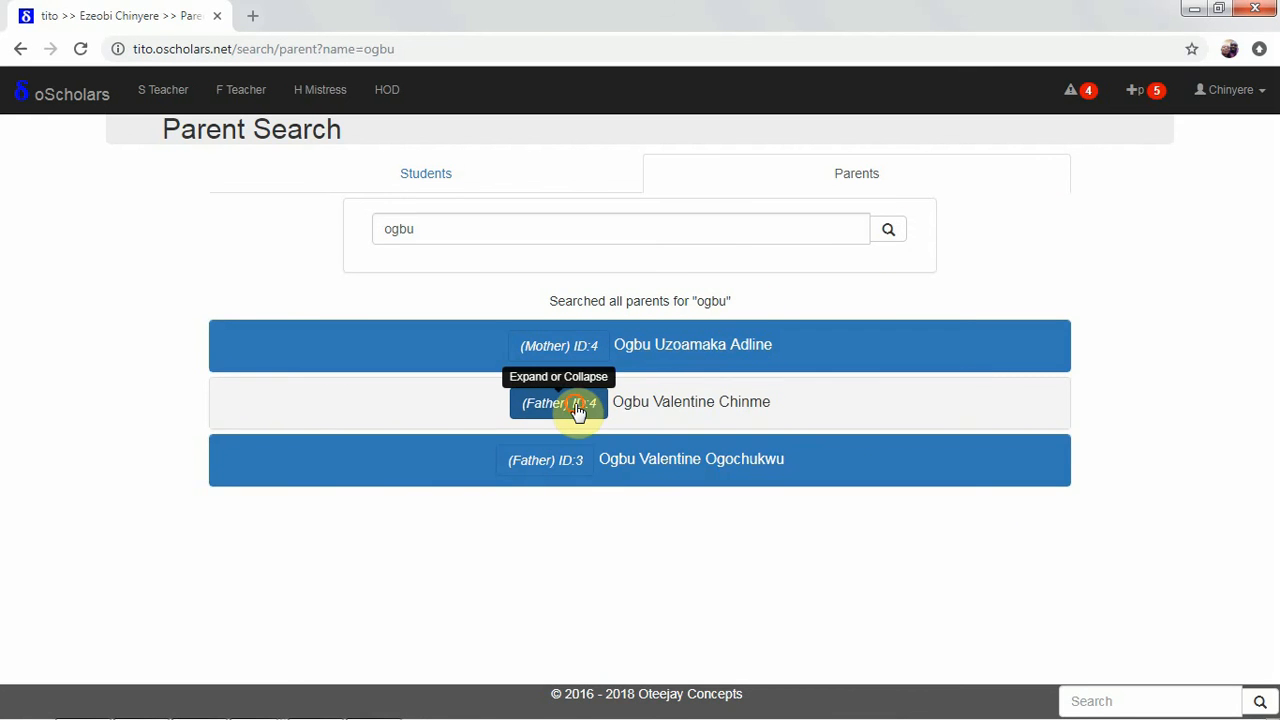
{"action": "left_click", "coordinate": [558, 402]}
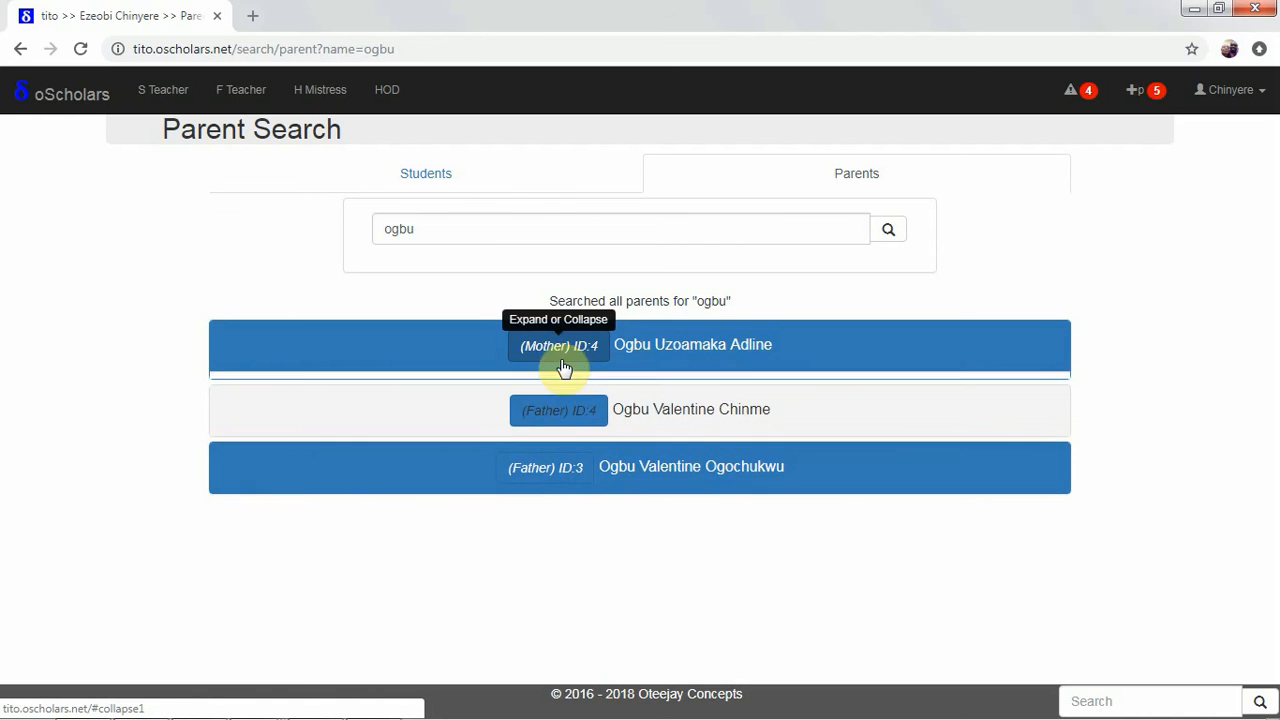
{"action": "left_click", "coordinate": [558, 344]}
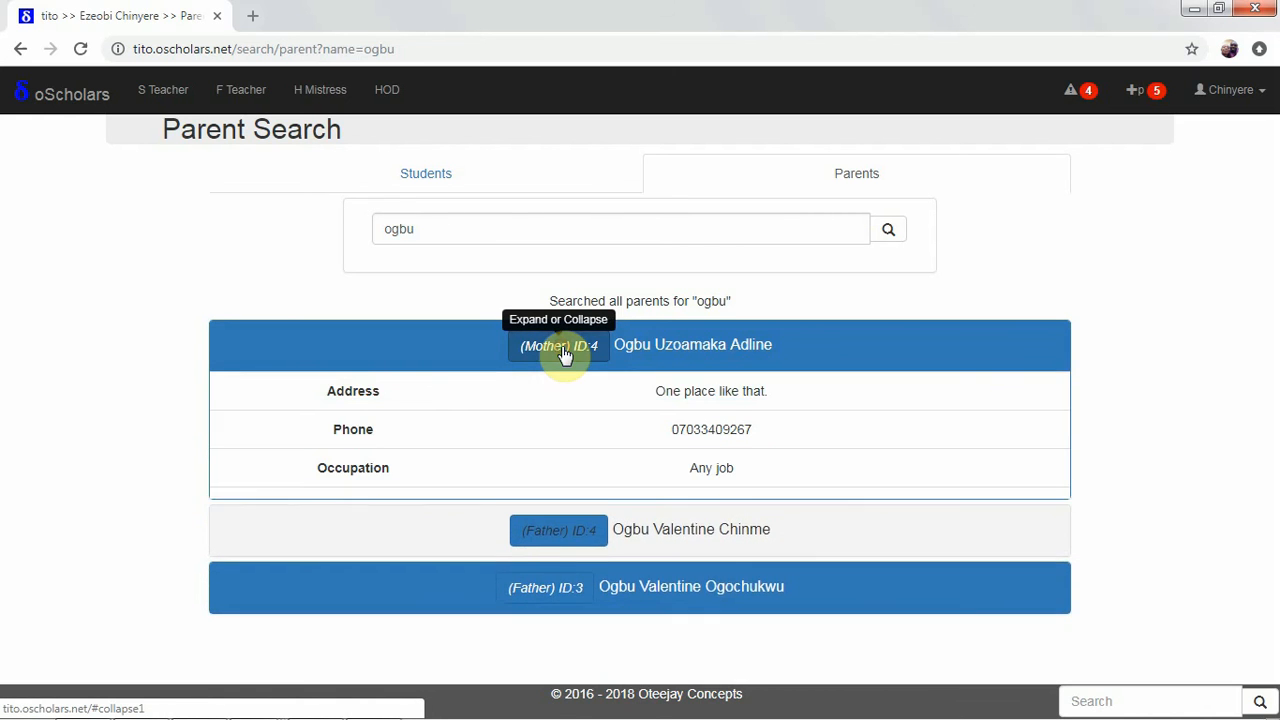
{"action": "left_click", "coordinate": [558, 344]}
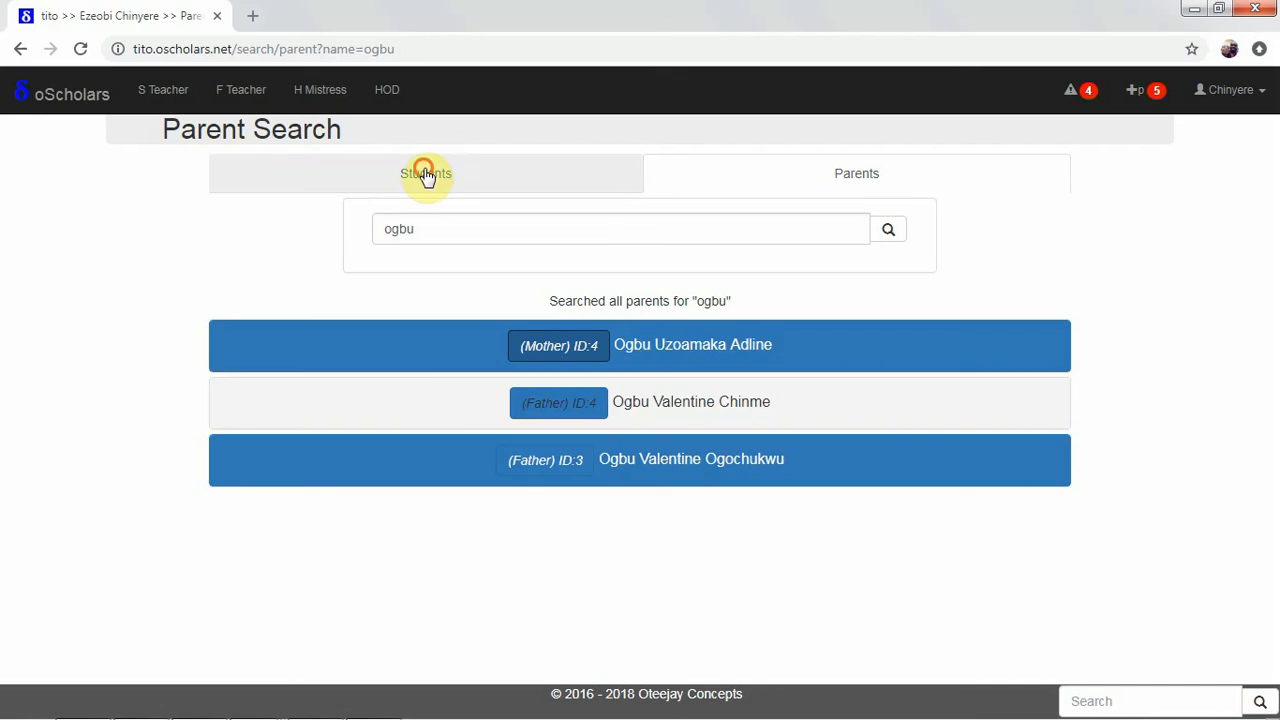
Switch back to the Students tab with term, class and name filters blank.
{"action": "left_click", "coordinate": [426, 172]}
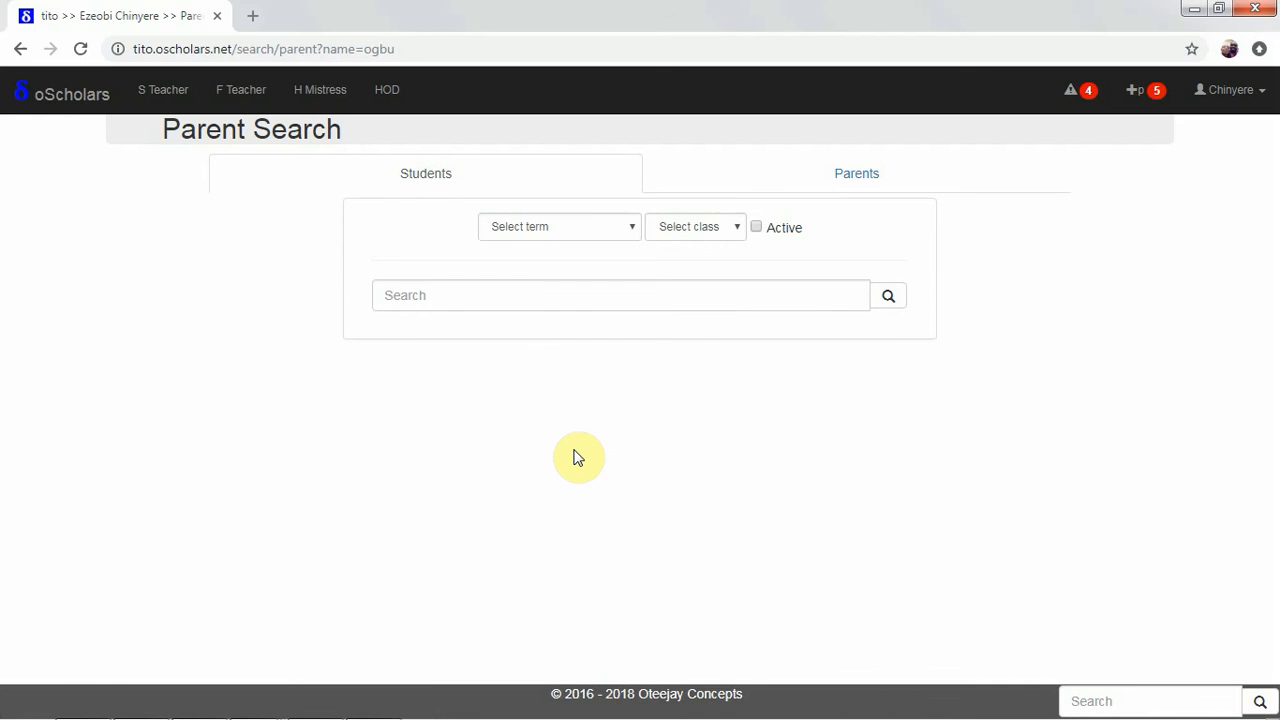
{"action": "mouse_move", "coordinate": [700, 462]}
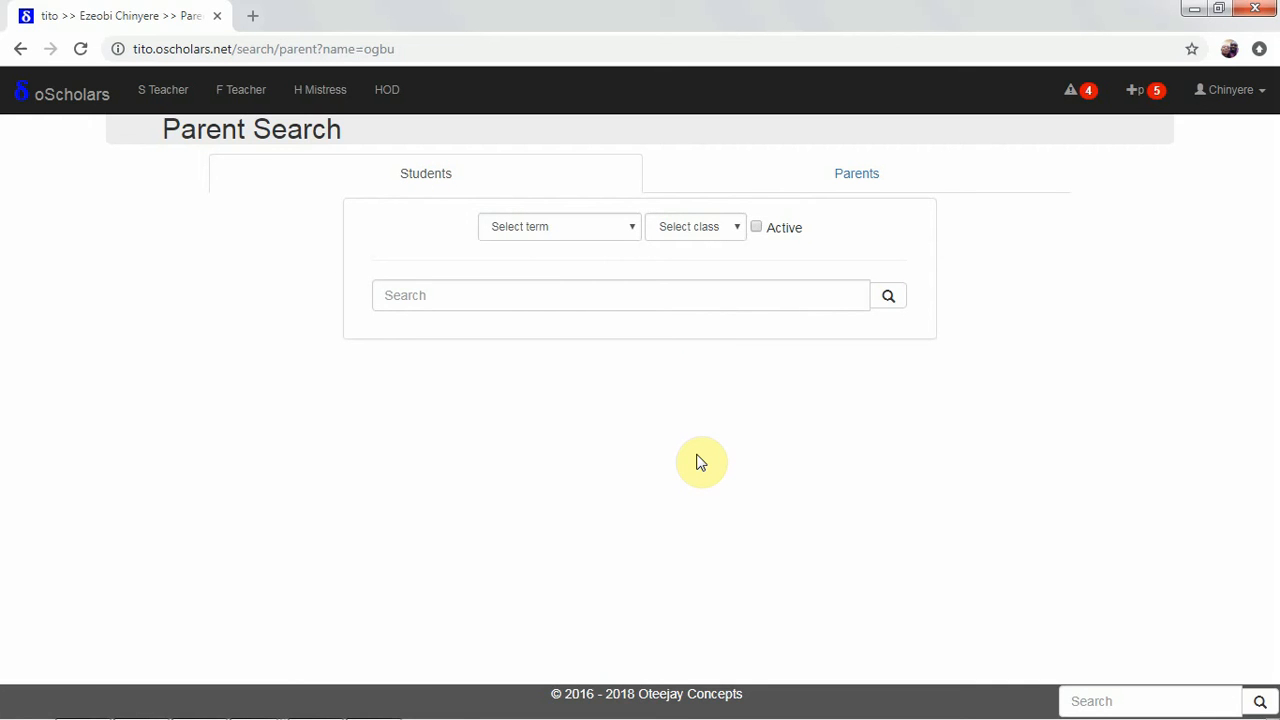